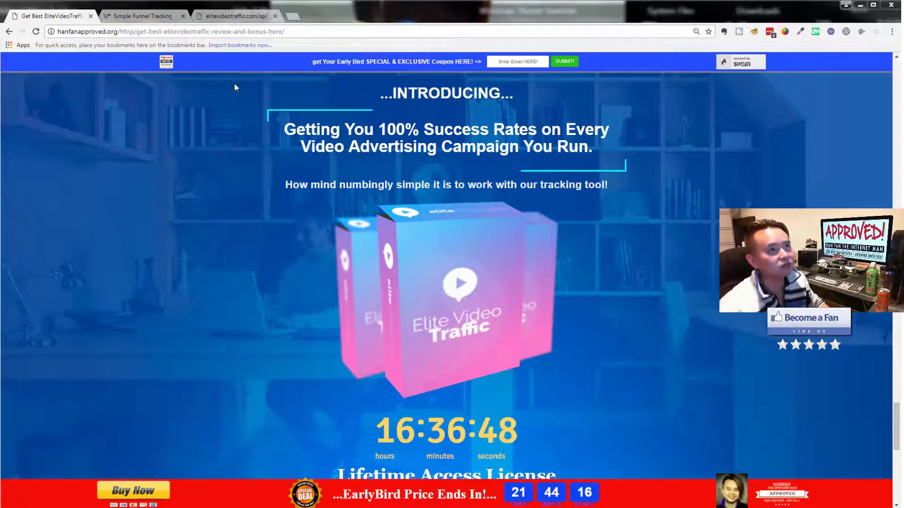
pyautogui.moveTo(181, 270)
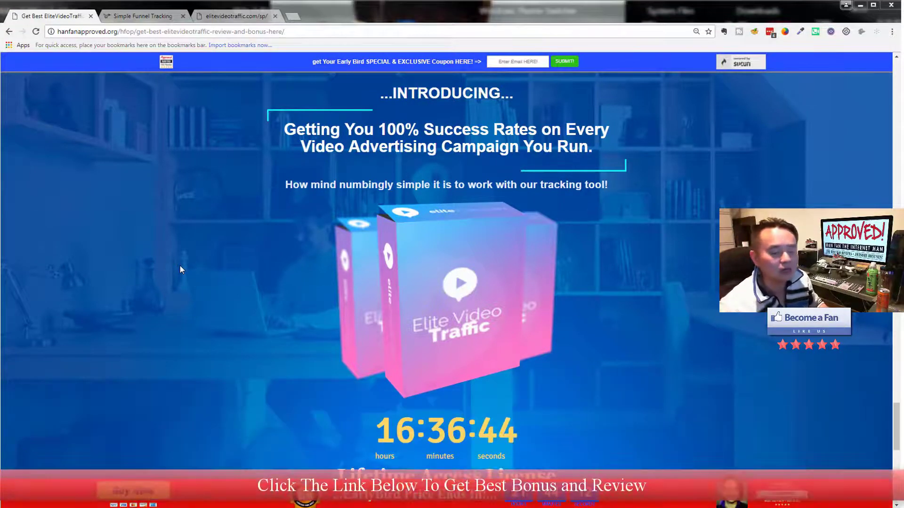
# - Move from the bonus review and funnel tracking tabs to the Elite Video Traffic sales page
pyautogui.scroll(-3)
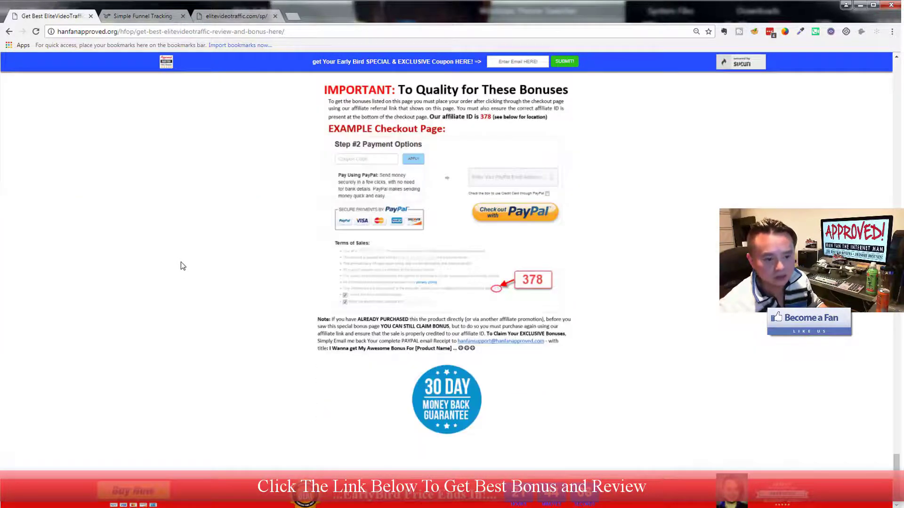
pyautogui.scroll(3)
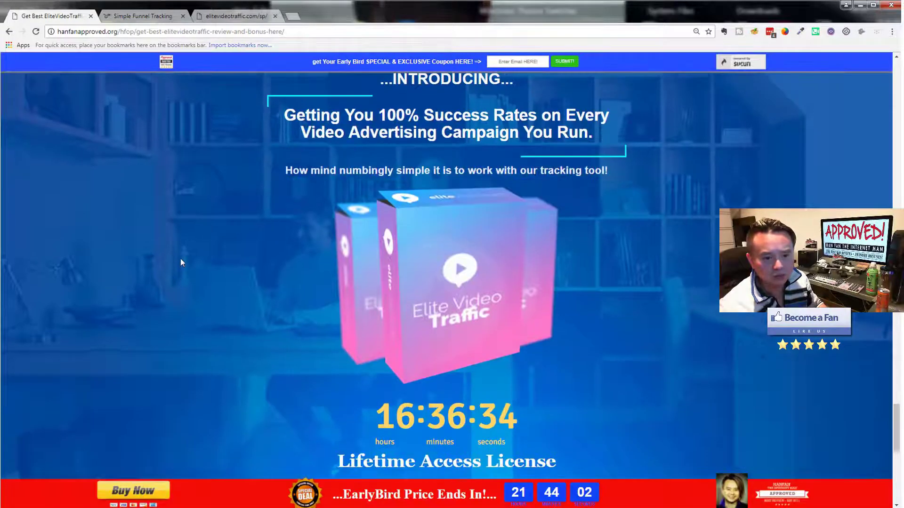
pyautogui.scroll(-3)
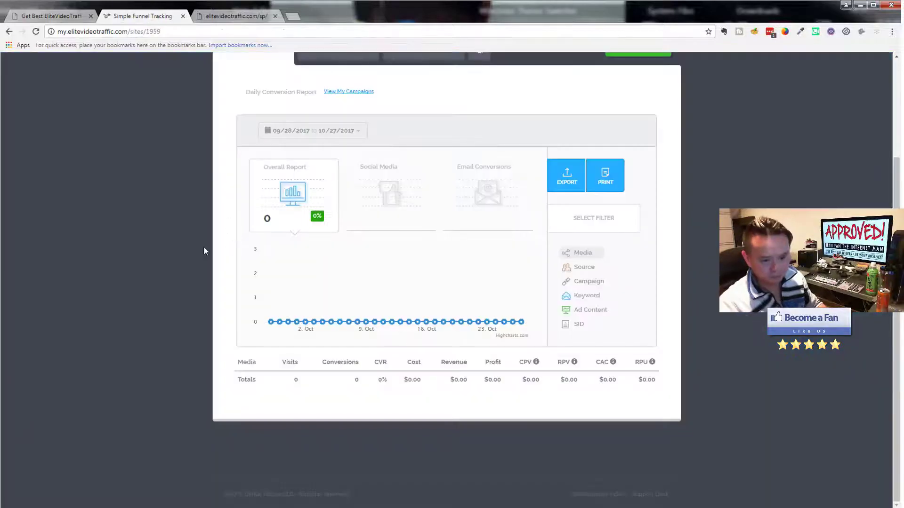
pyautogui.moveTo(298, 221)
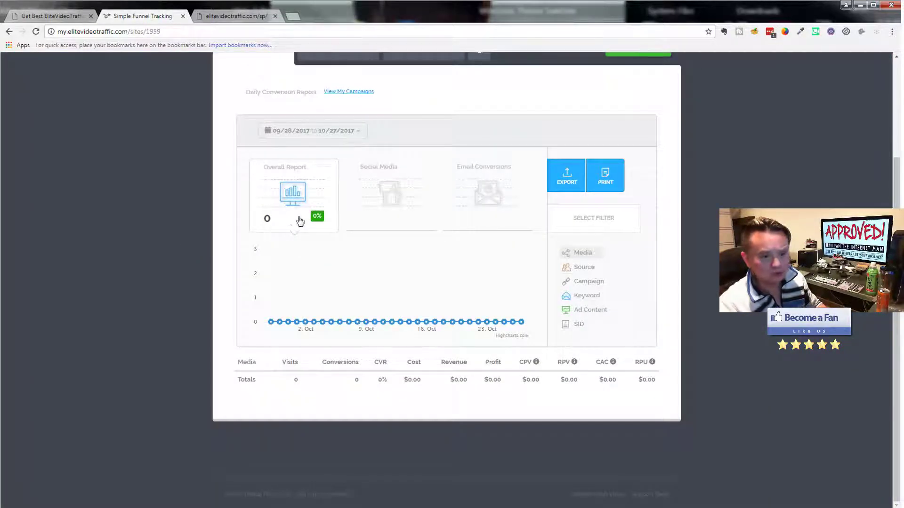
pyautogui.click(52, 15)
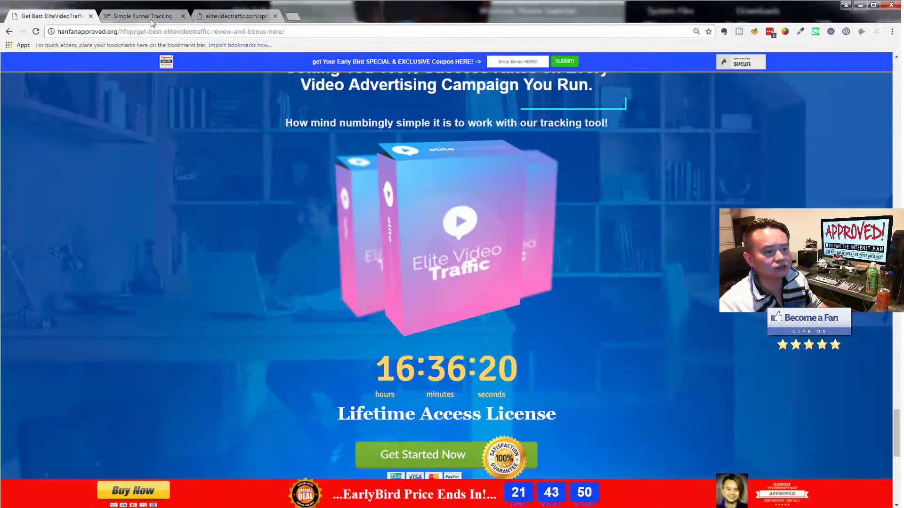
pyautogui.click(146, 15)
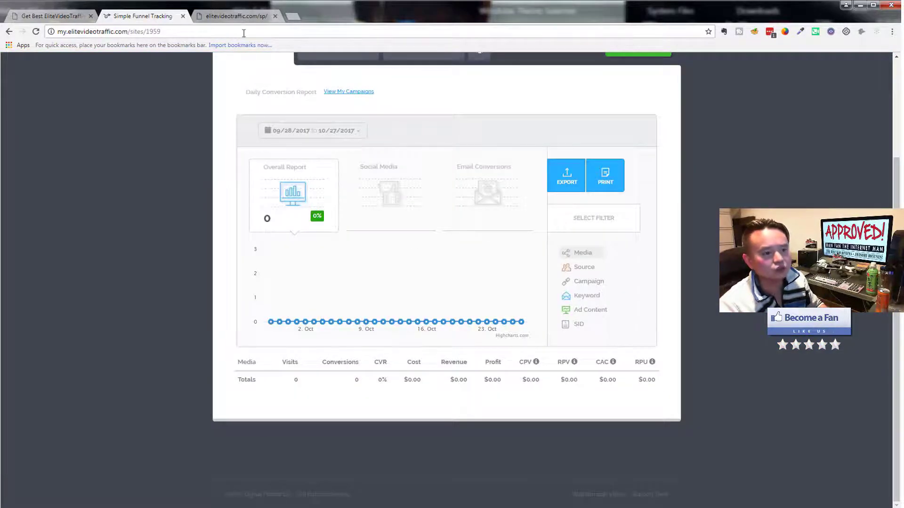
pyautogui.click(235, 16)
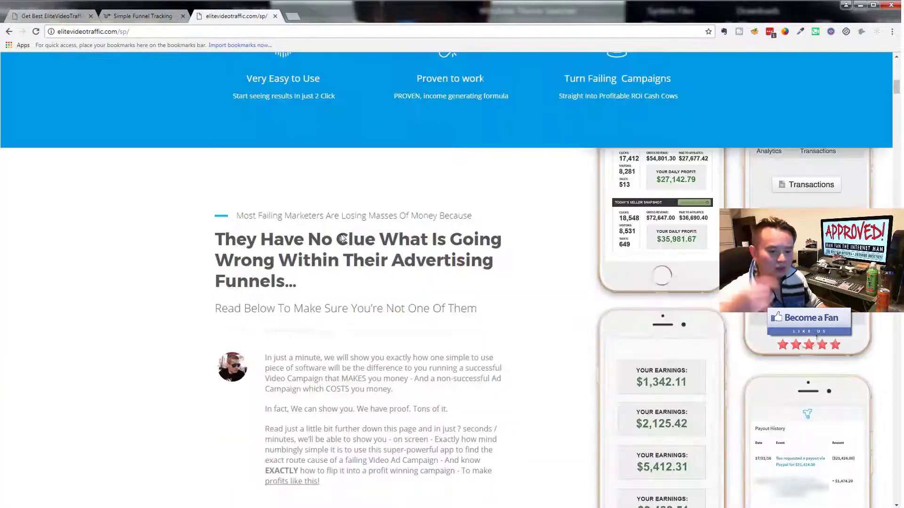
# - Scroll the sales page past the testimonials to the technical features list
pyautogui.scroll(-3)
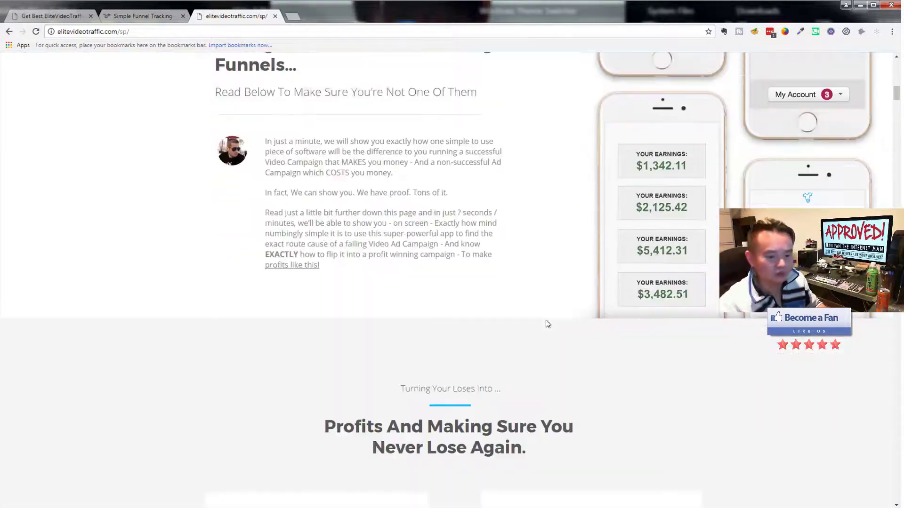
pyautogui.scroll(-3)
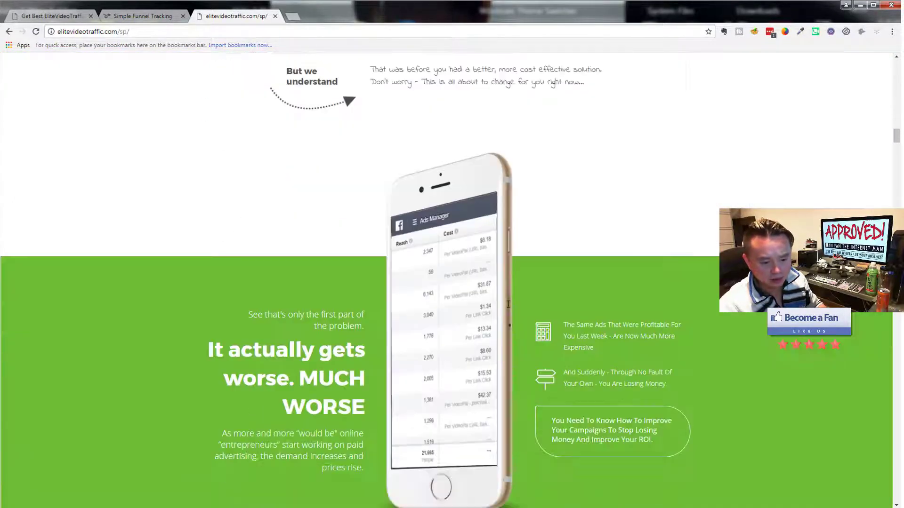
pyautogui.scroll(-3)
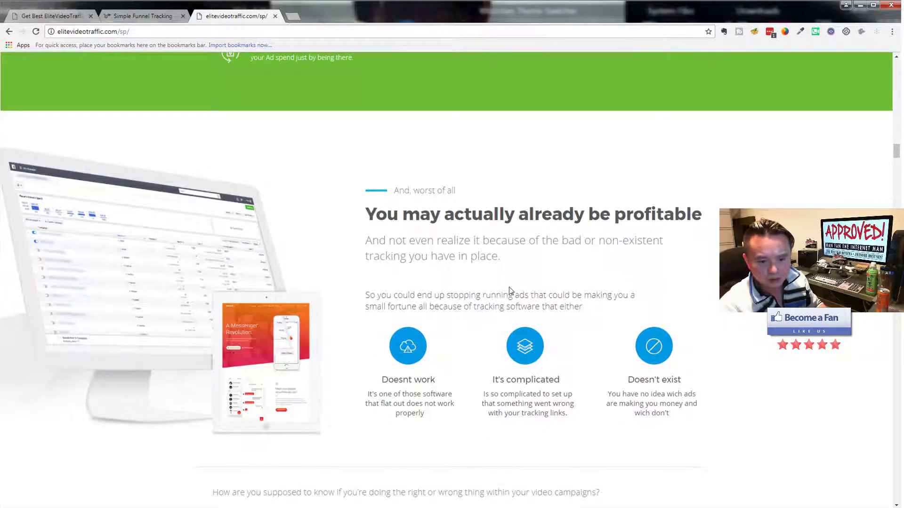
pyautogui.scroll(-3)
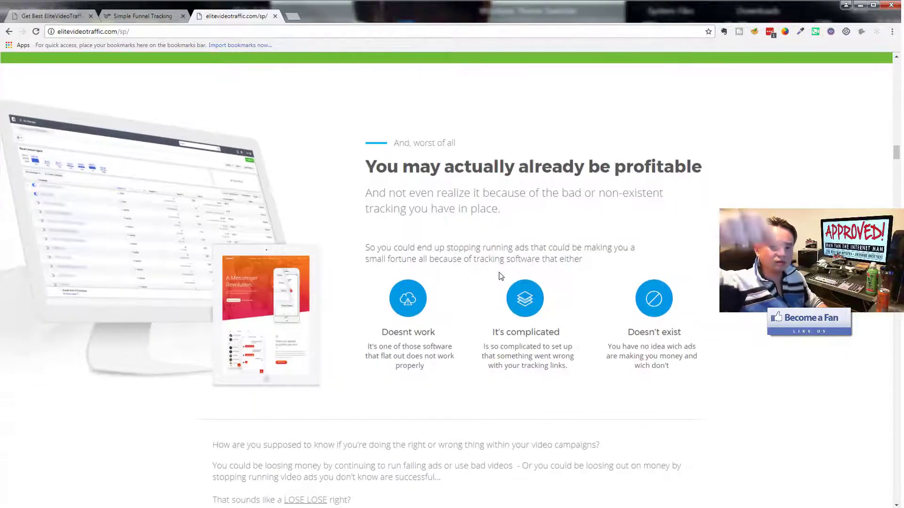
pyautogui.scroll(-3)
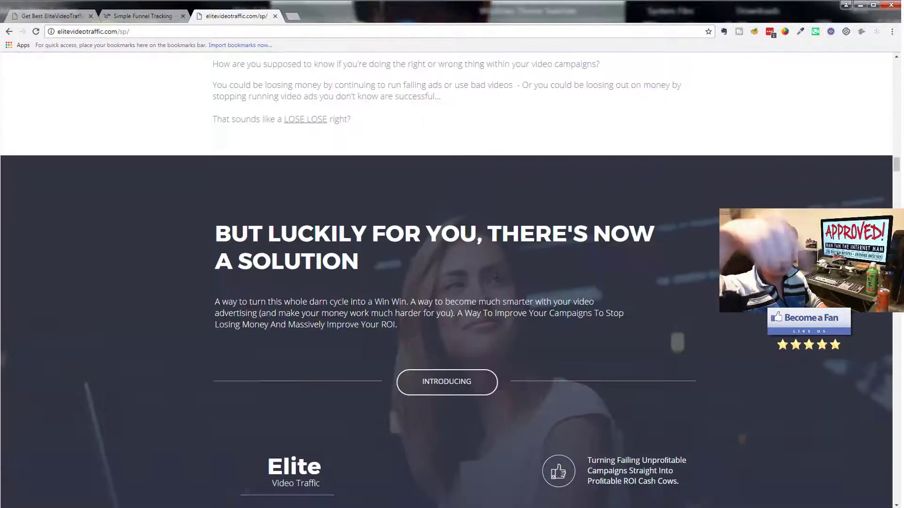
pyautogui.scroll(-3)
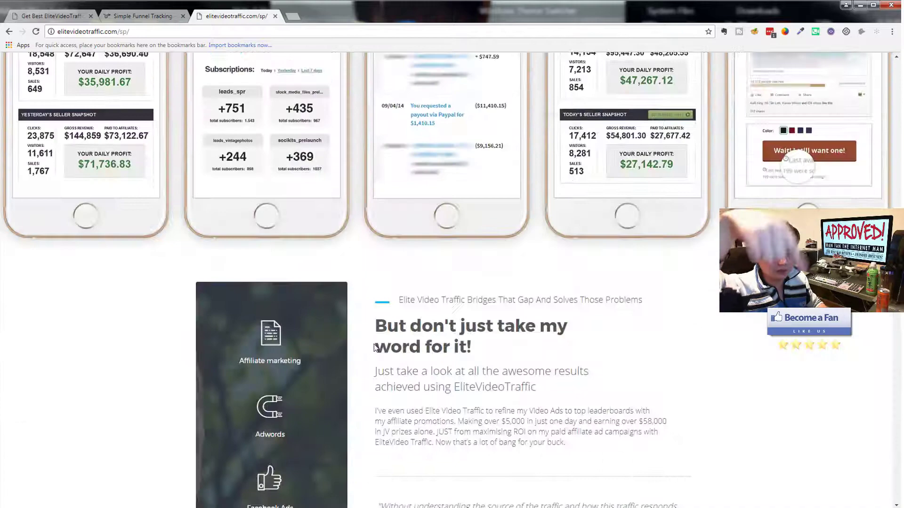
pyautogui.scroll(-3)
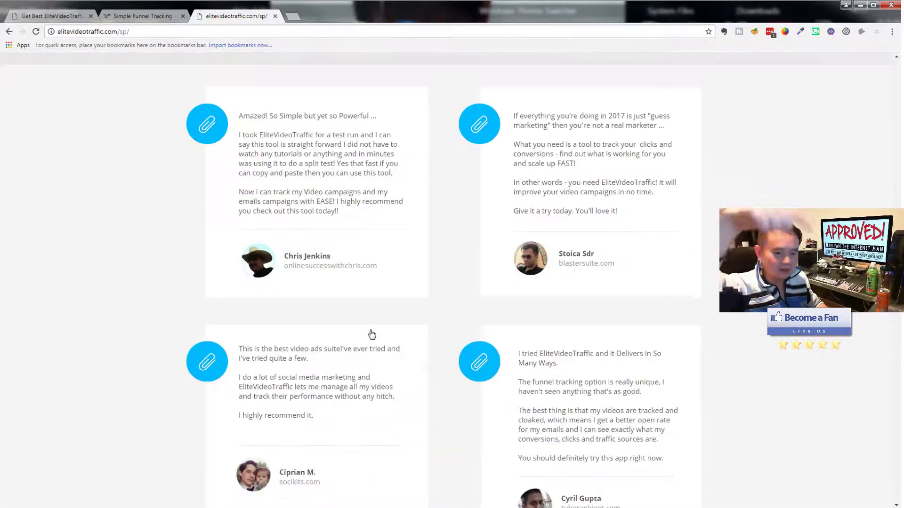
pyautogui.scroll(-3)
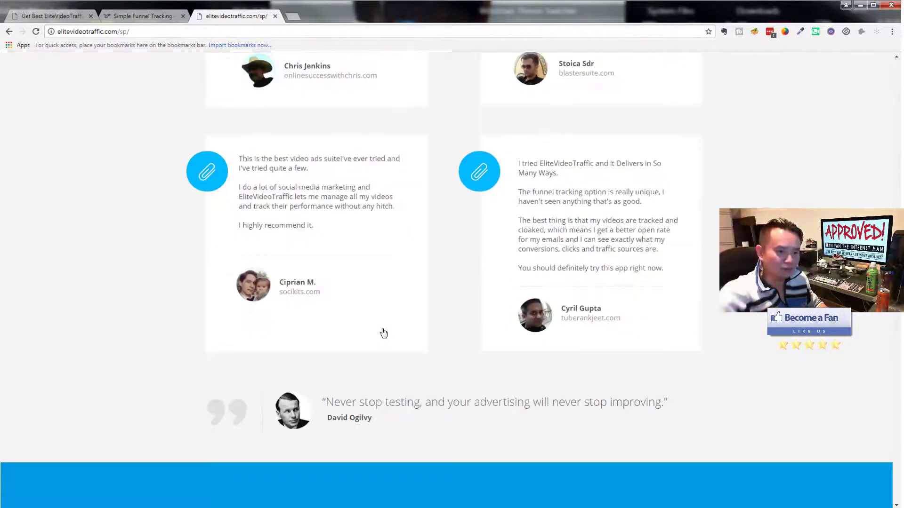
pyautogui.scroll(-3)
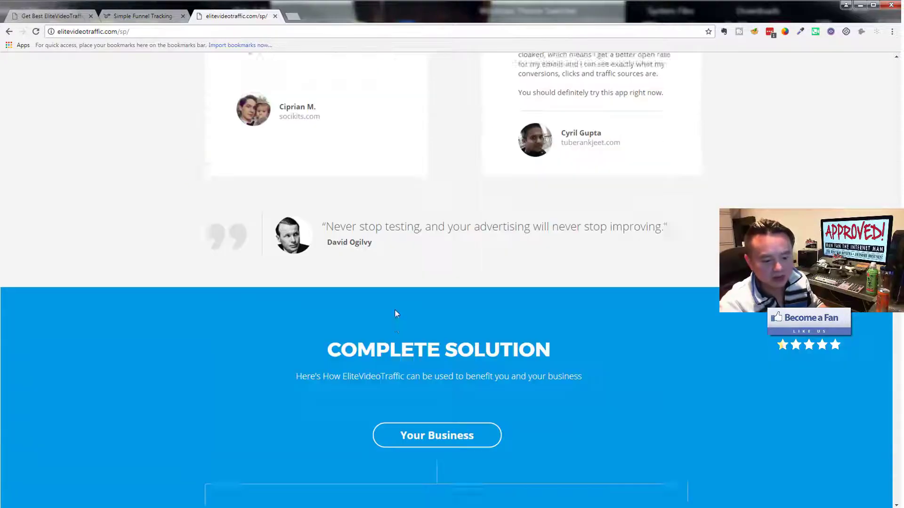
pyautogui.scroll(-3)
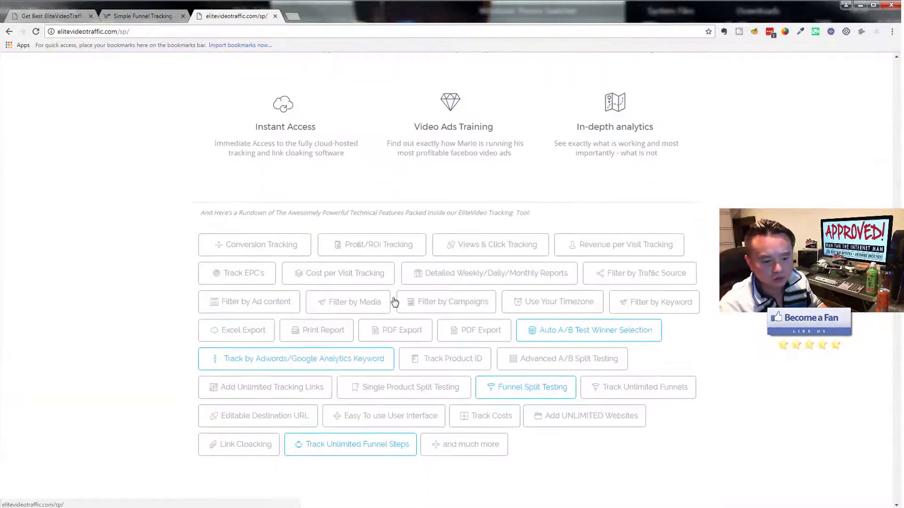
pyautogui.scroll(-3)
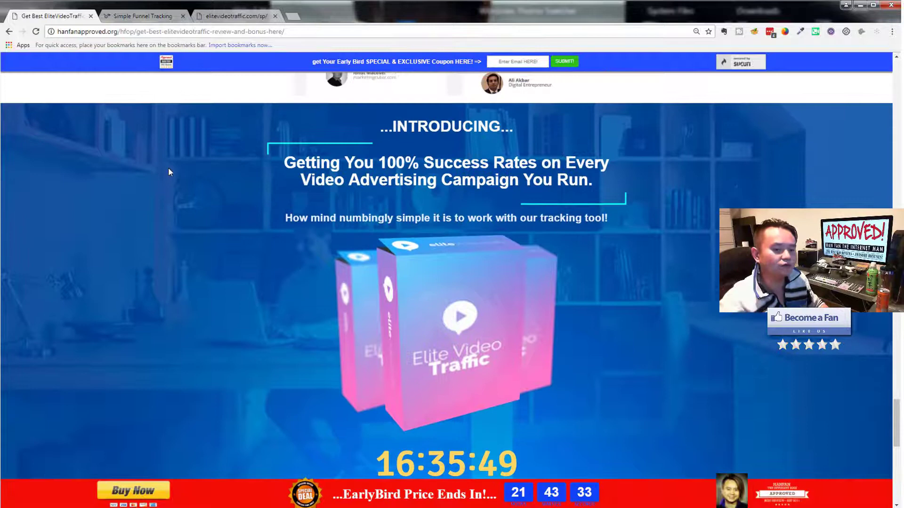
# - Scroll the Elite Video Traffic bonus page slightly
pyautogui.scroll(-3)
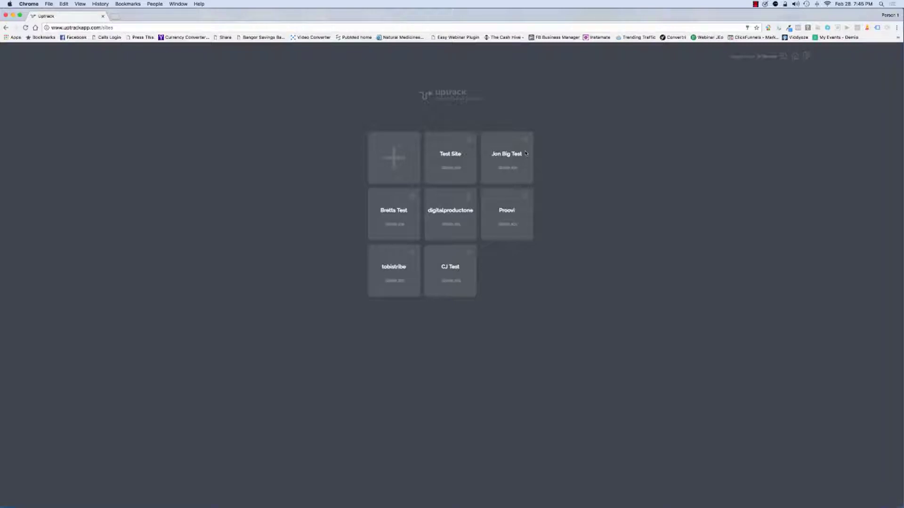
pyautogui.moveTo(421, 232)
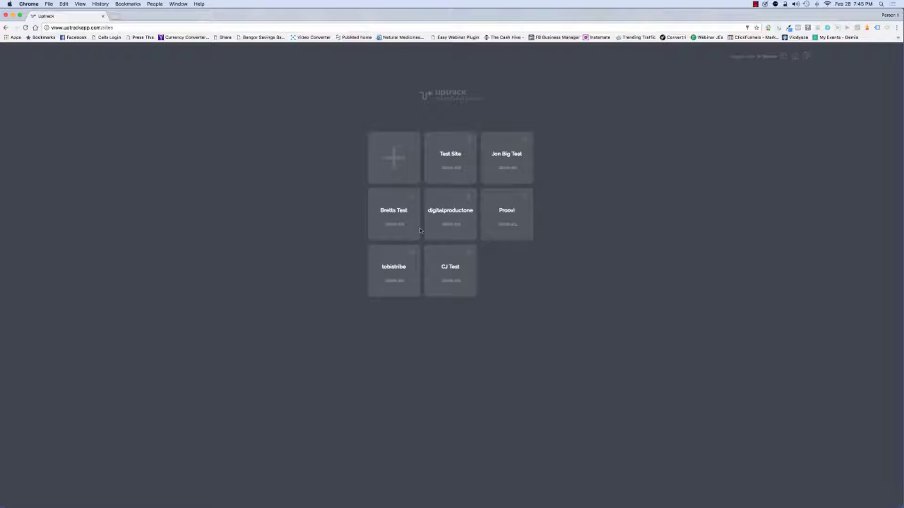
pyautogui.moveTo(320, 152)
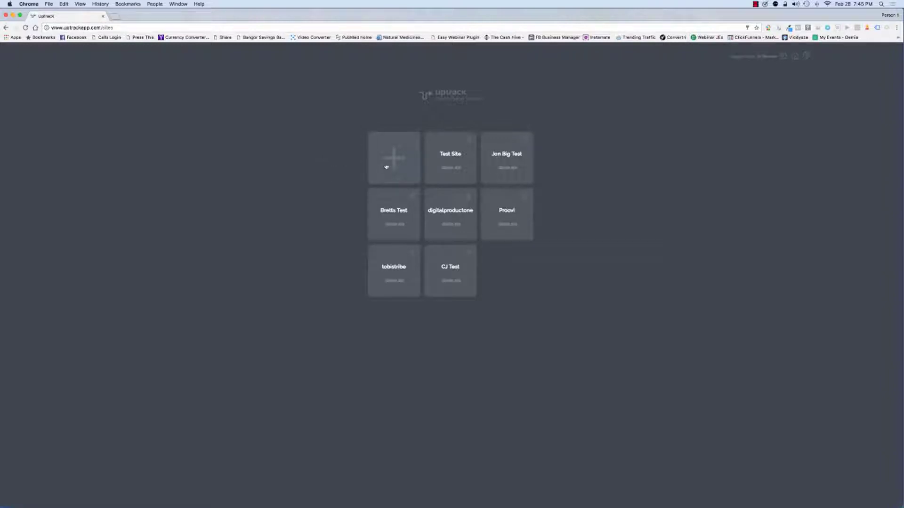
# - Create a site named 'Demo Site 1' from the + tile, opening its empty overview
pyautogui.click(393, 157)
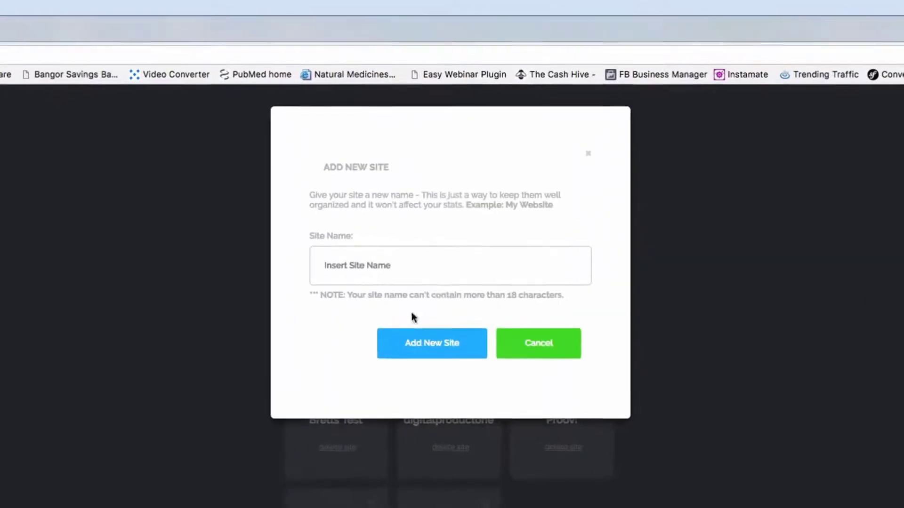
pyautogui.click(450, 266)
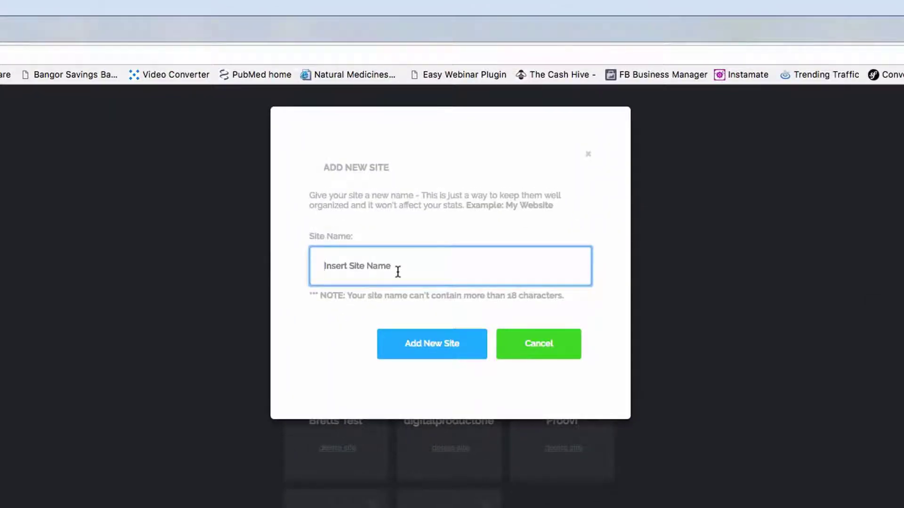
pyautogui.write('Demo Site 1')
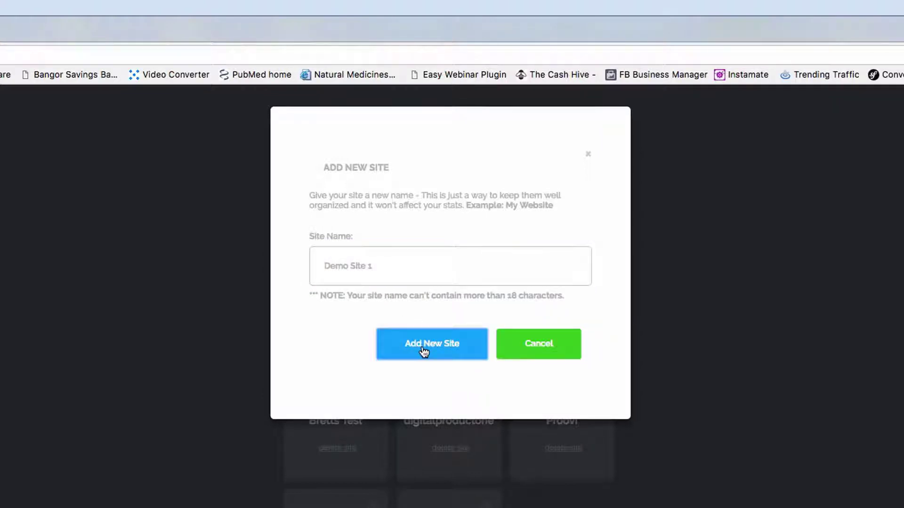
pyautogui.click(432, 344)
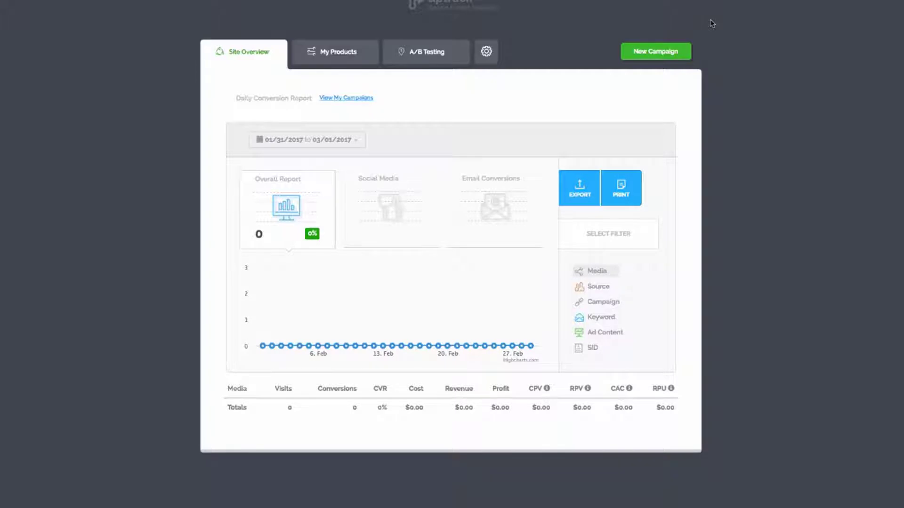
pyautogui.moveTo(659, 50)
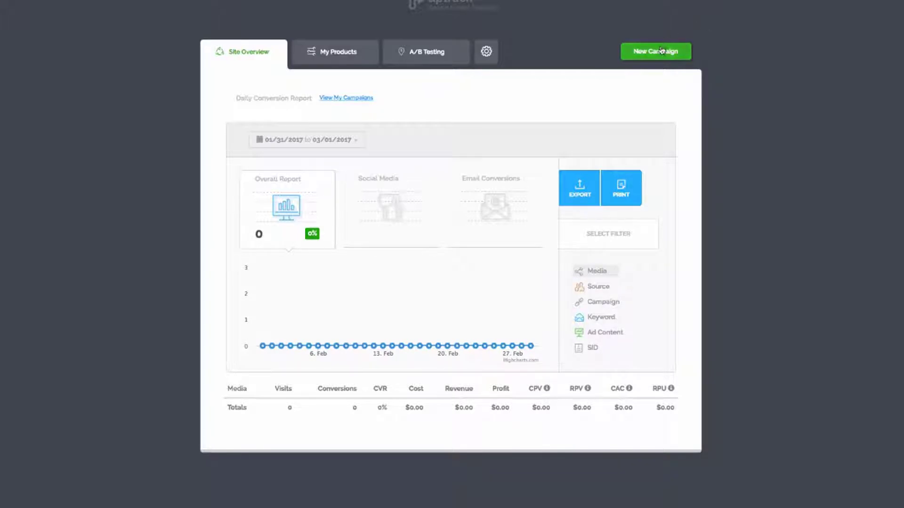
# - Start a New Campaign on Site Overview and choose the Sales Funnel type
pyautogui.click(656, 51)
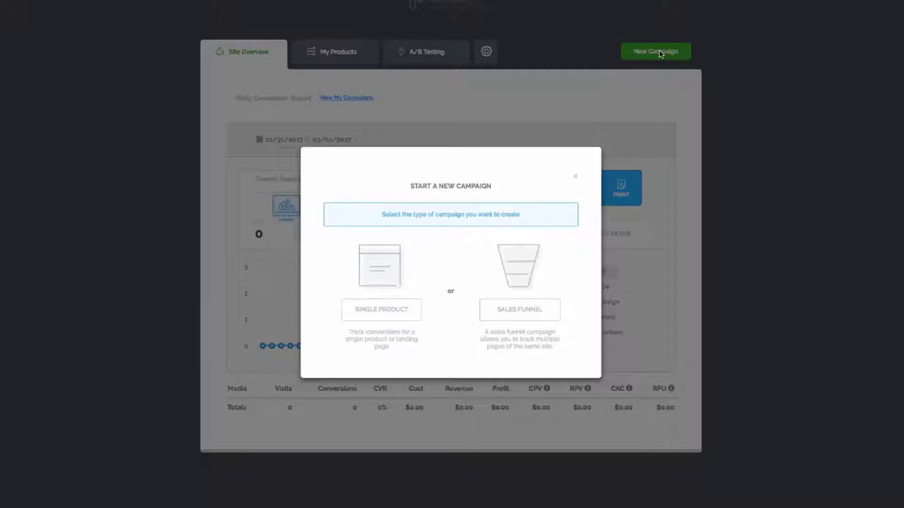
pyautogui.click(378, 268)
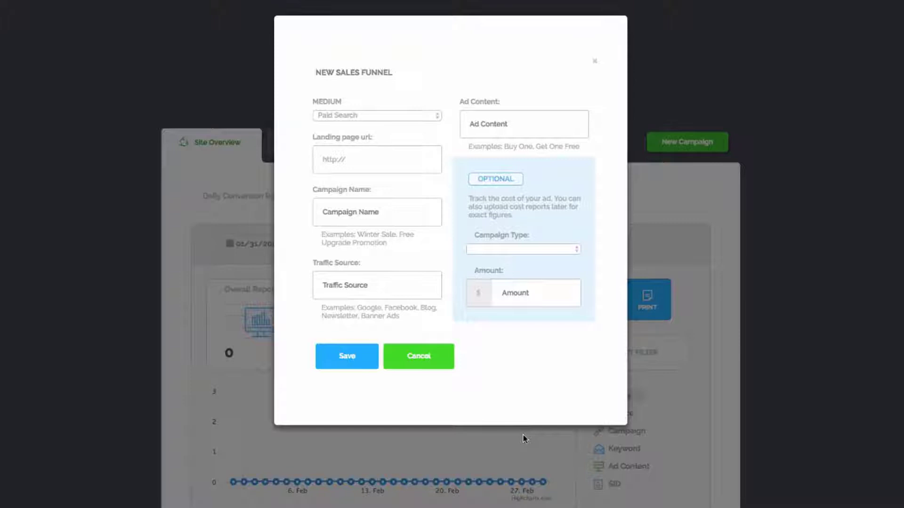
pyautogui.moveTo(566, 127)
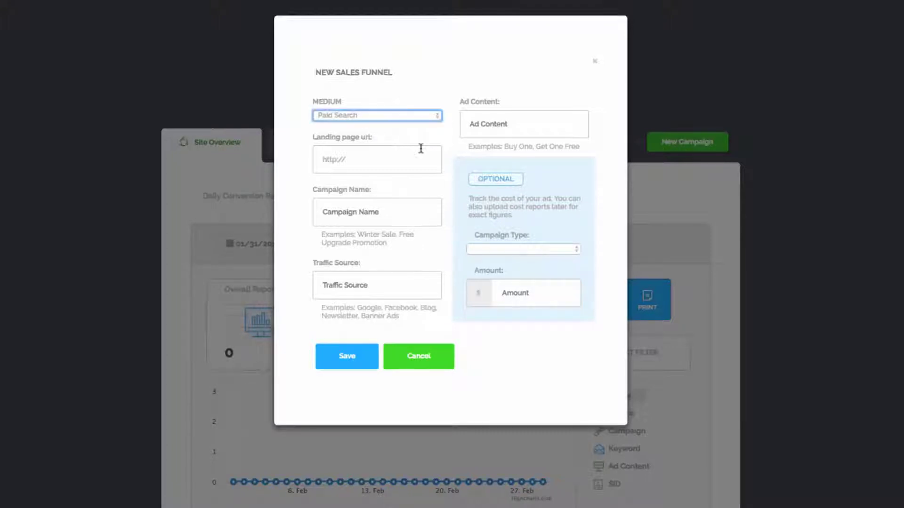
pyautogui.moveTo(345, 129)
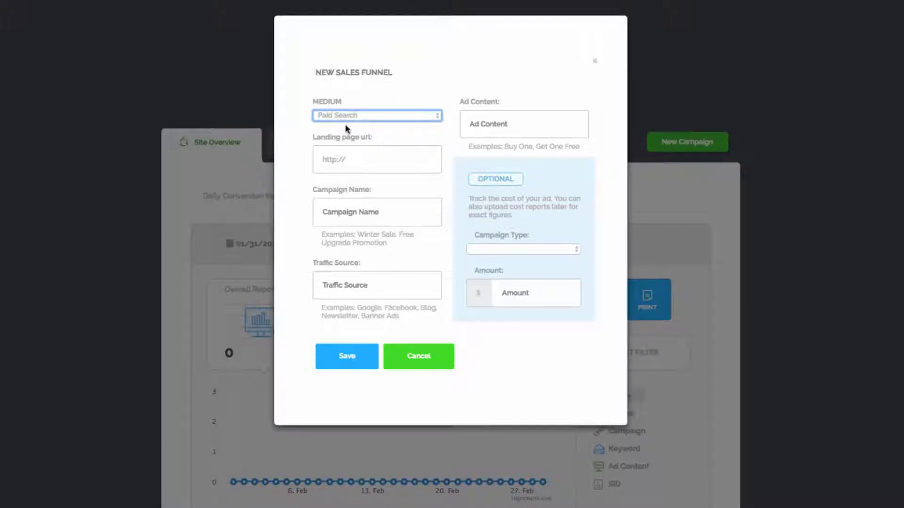
# - Expand the MEDIUM dropdown in the New Sales Funnel dialog
pyautogui.click(377, 115)
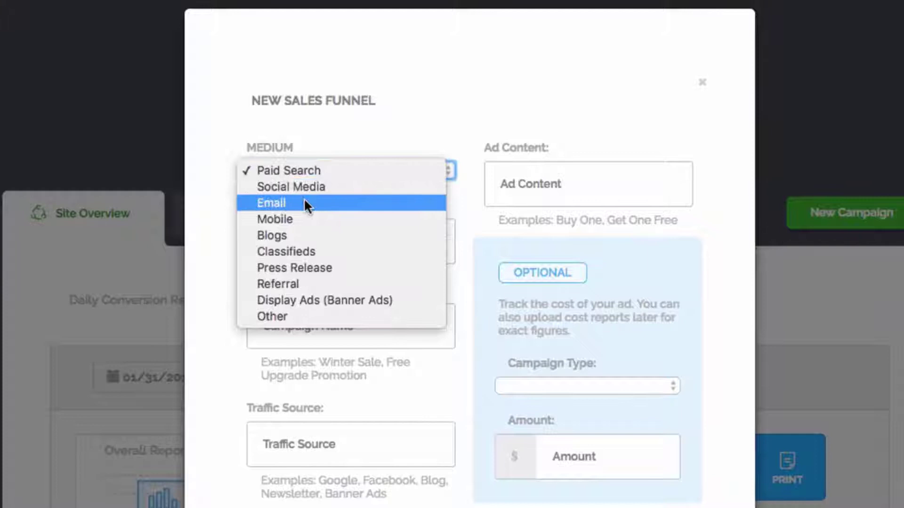
pyautogui.moveTo(304, 239)
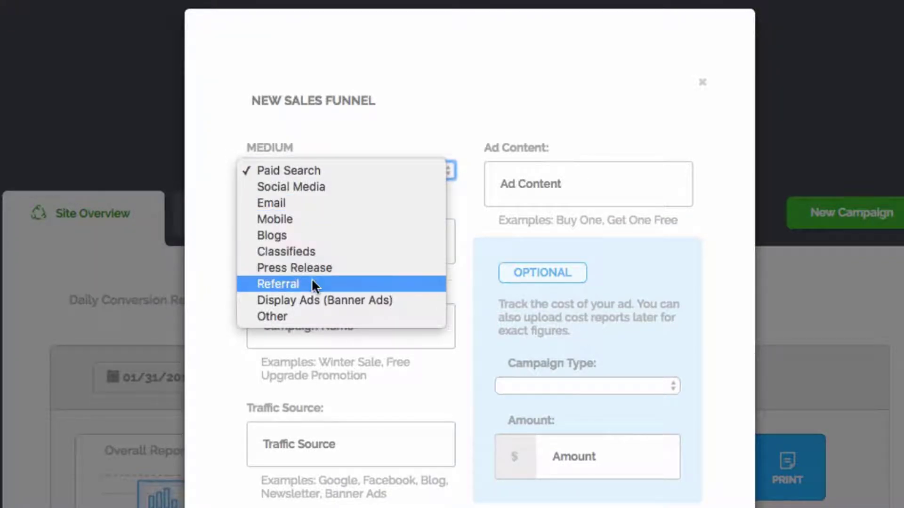
pyautogui.moveTo(291, 326)
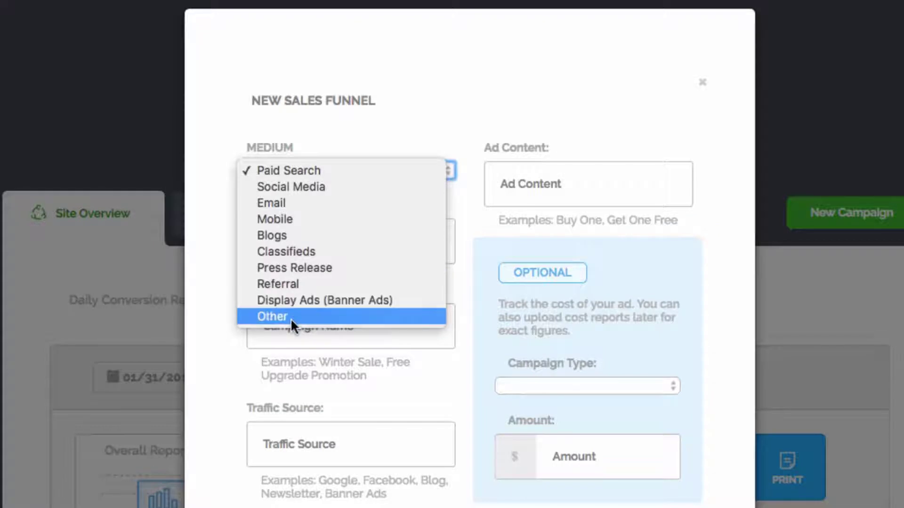
pyautogui.moveTo(302, 305)
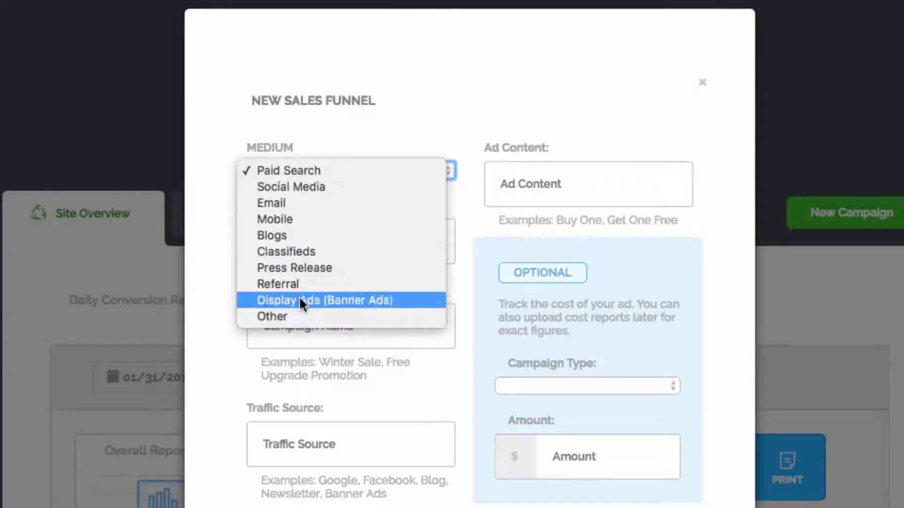
# - Fill the funnel form: medium Blogs, landing page URL, campaign 'Demo Test 1', source The Cash Hive
pyautogui.click(272, 236)
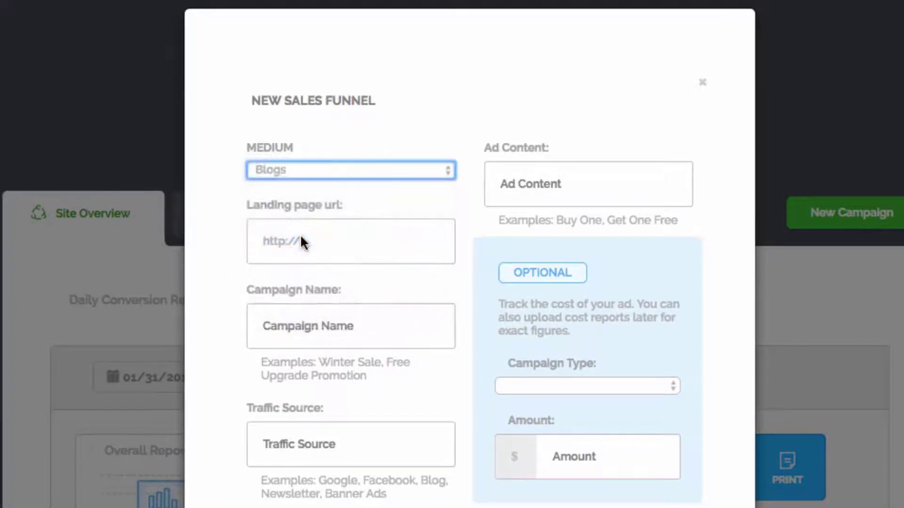
pyautogui.click(350, 241)
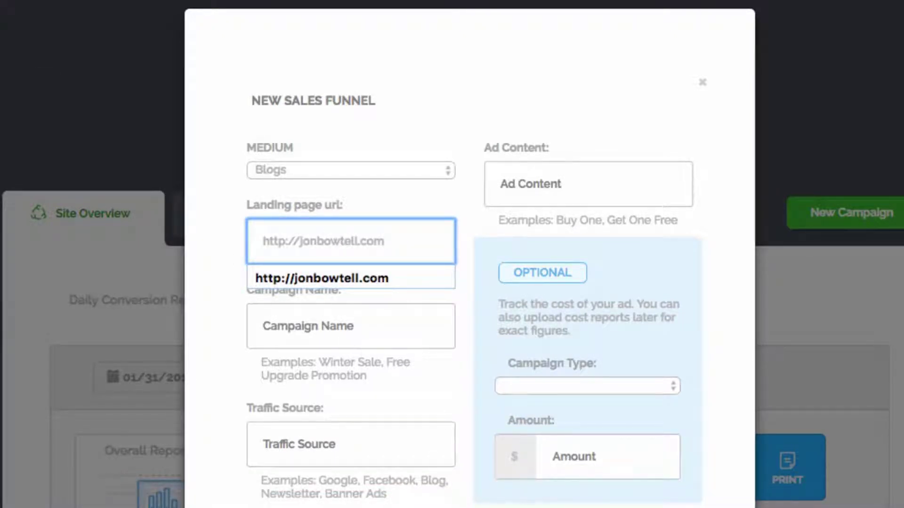
pyautogui.click(351, 326)
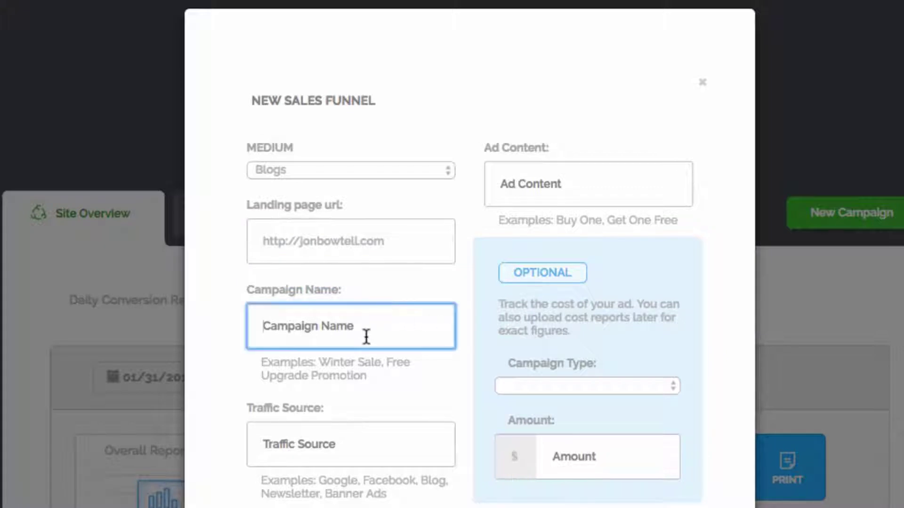
pyautogui.moveTo(355, 327)
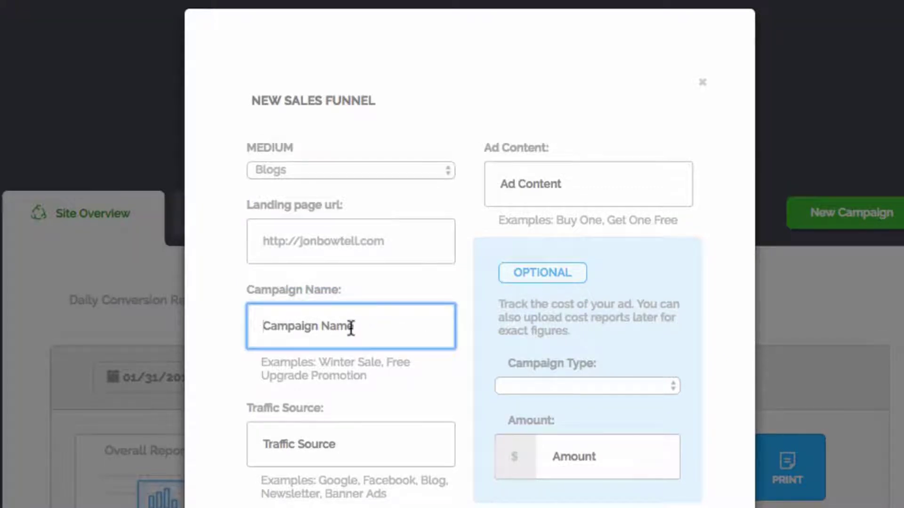
pyautogui.write('D')
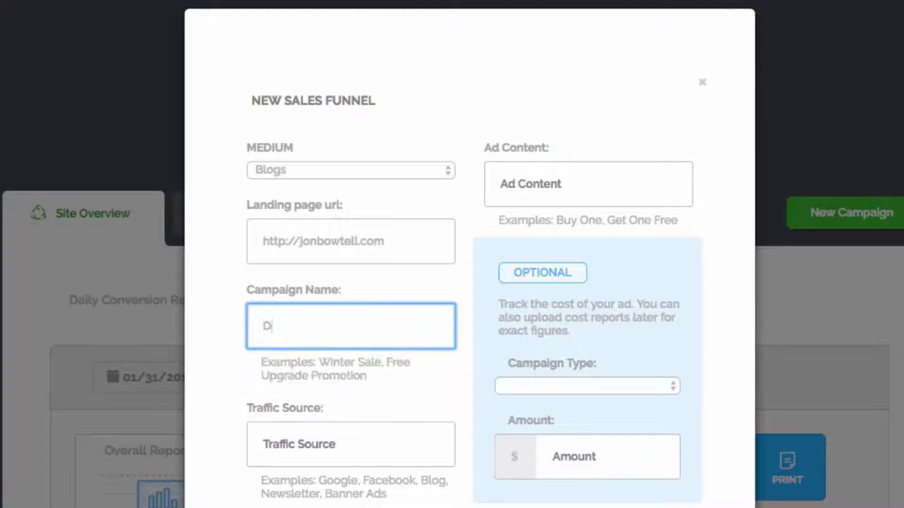
pyautogui.write('emo Test 1')
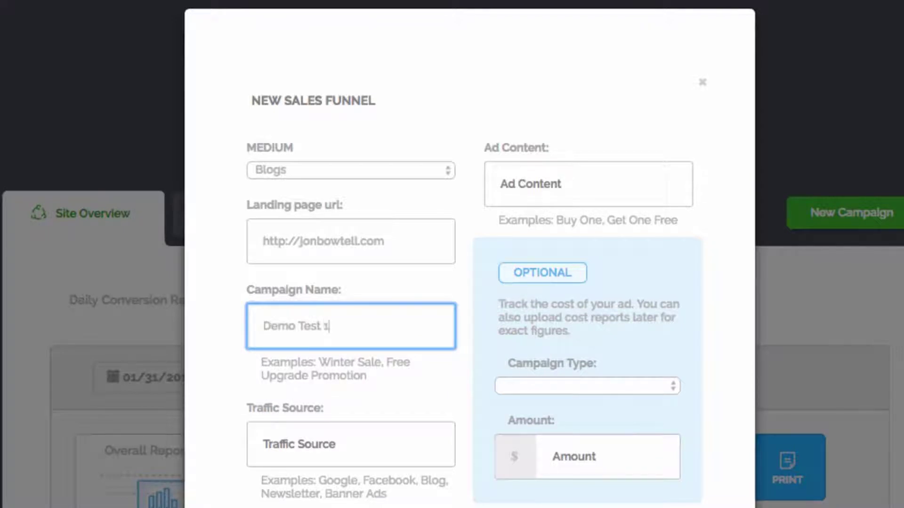
pyautogui.click(331, 444)
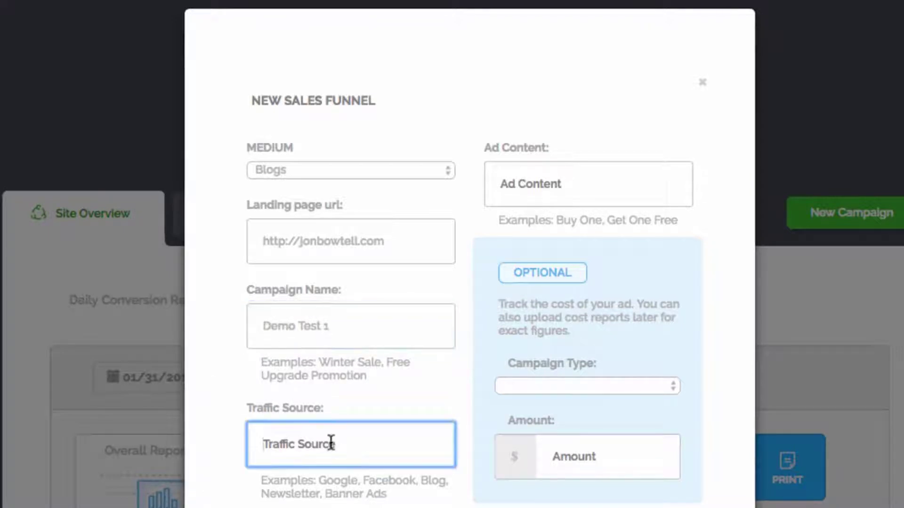
pyautogui.moveTo(258, 167)
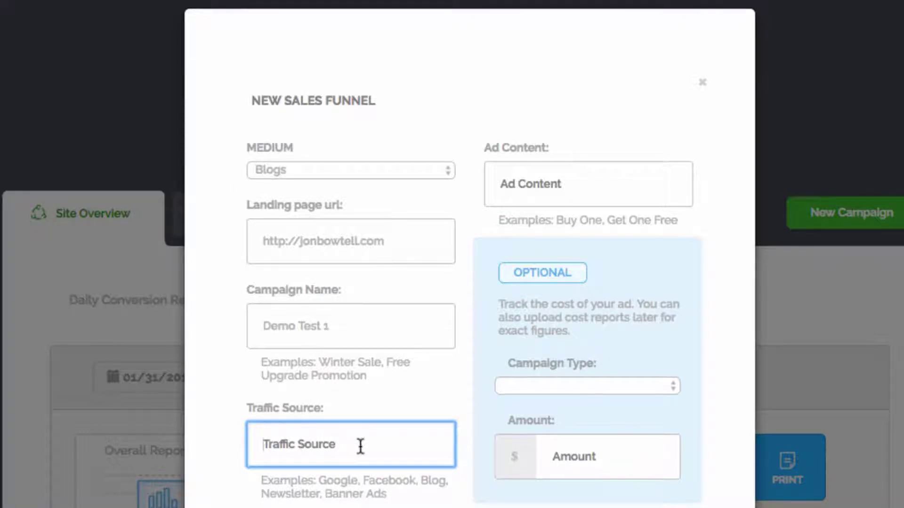
pyautogui.click(350, 444)
pyautogui.write('The Cash Hive')
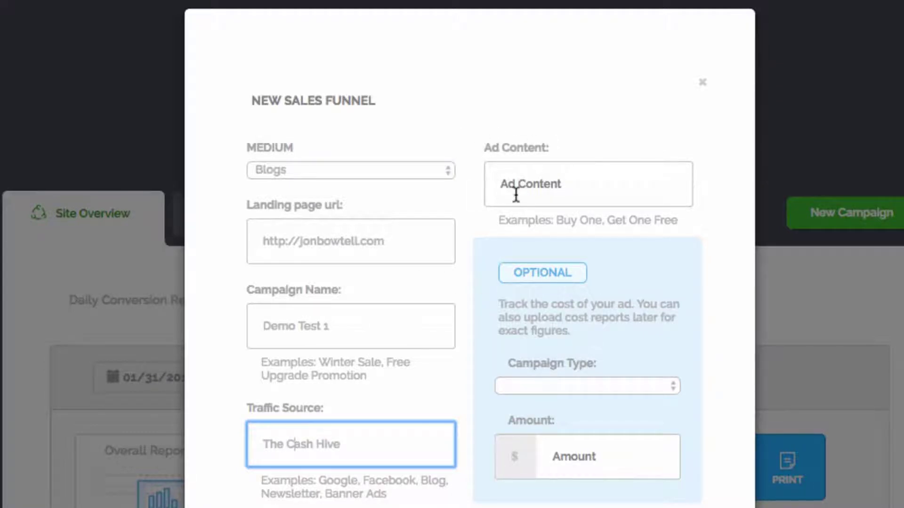
pyautogui.moveTo(400, 381)
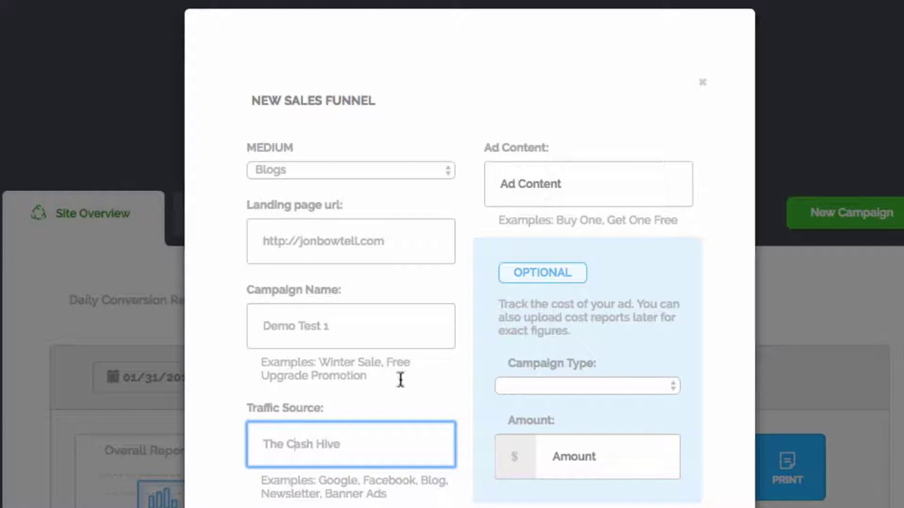
pyautogui.moveTo(548, 244)
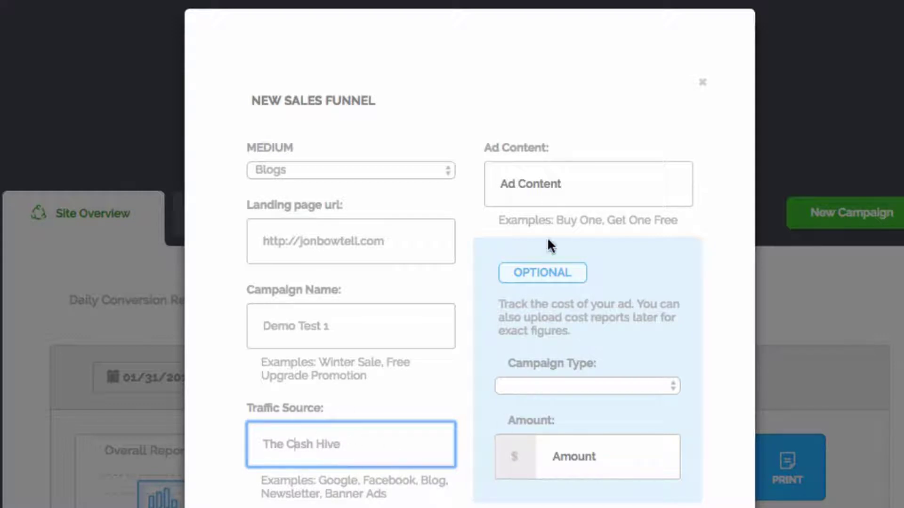
pyautogui.moveTo(528, 403)
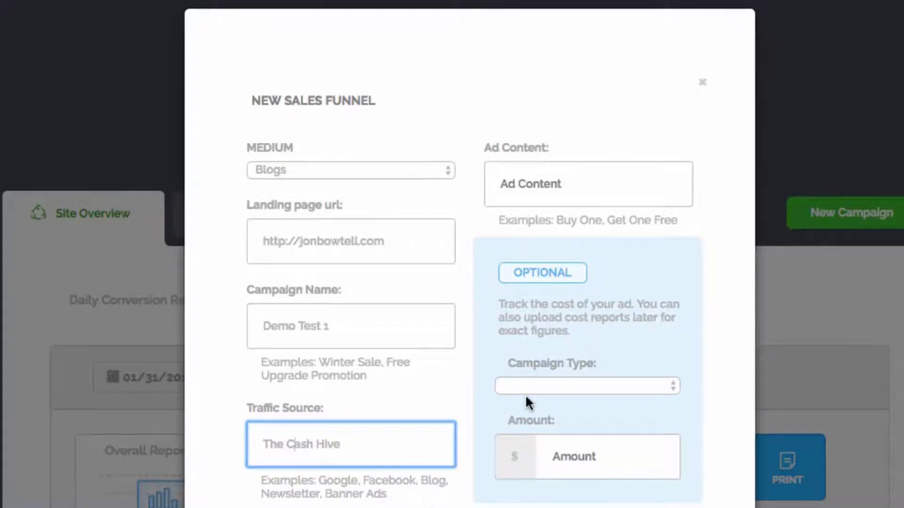
pyautogui.moveTo(583, 196)
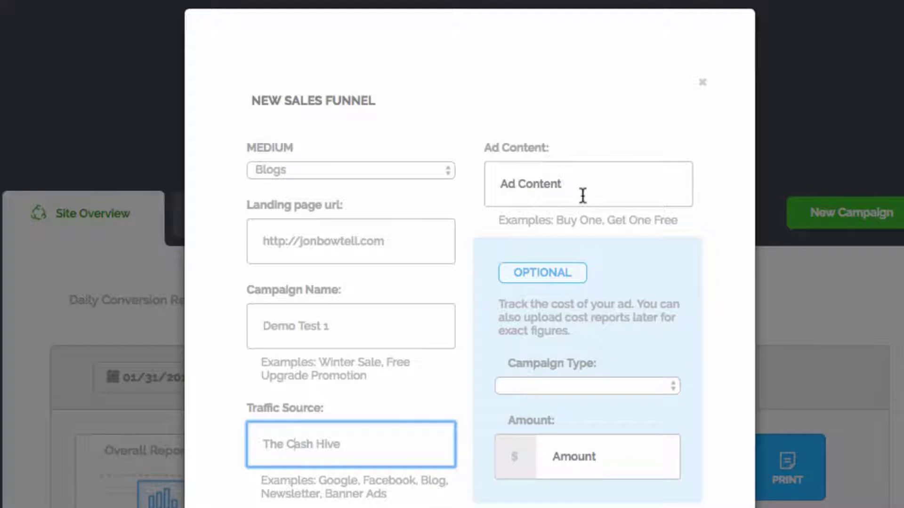
# - Enter 'Banner 1' as ad content and expand the Campaign Type dropdown
pyautogui.click(577, 184)
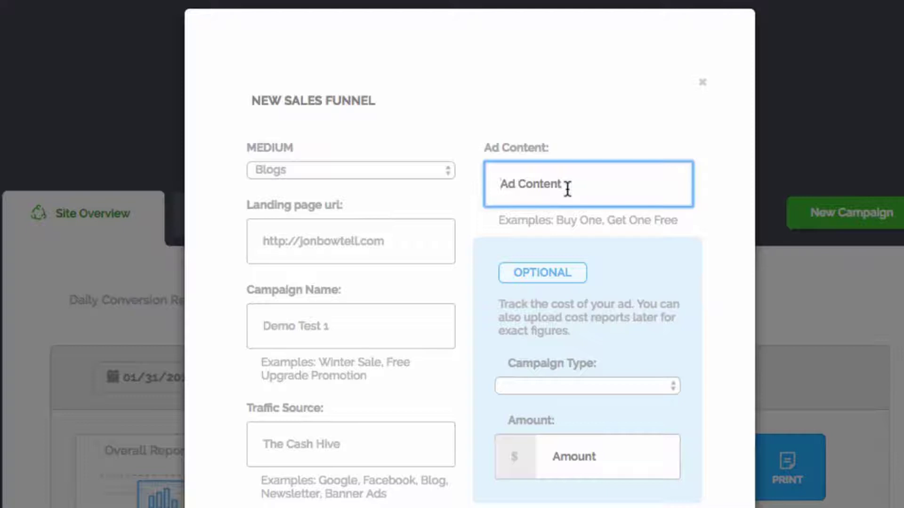
pyautogui.write('Banner 1')
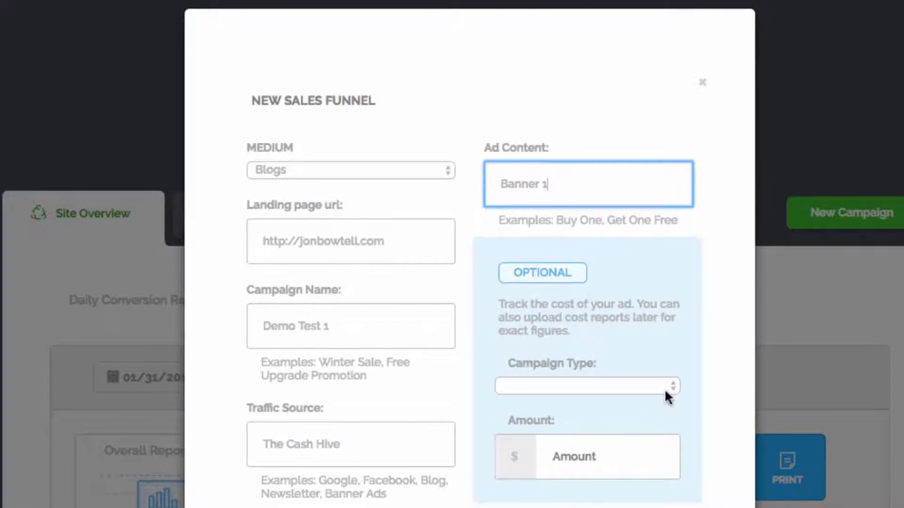
pyautogui.click(586, 387)
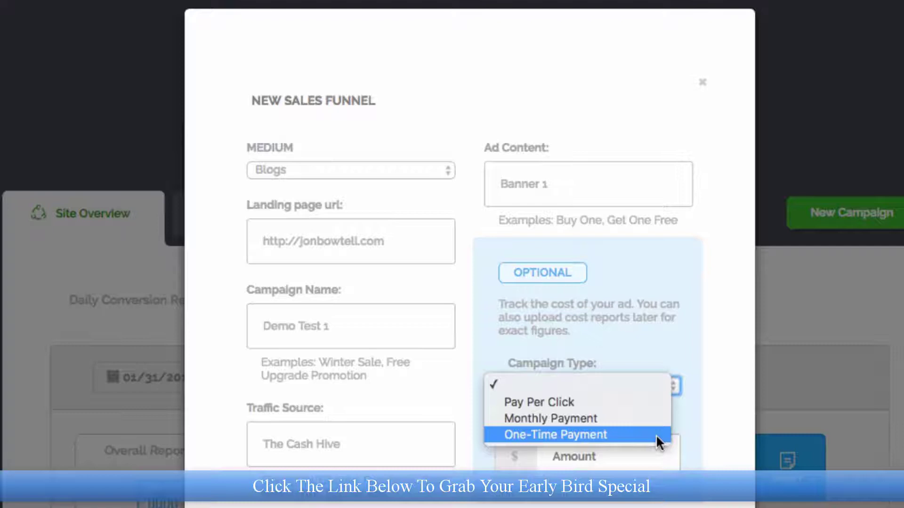
pyautogui.moveTo(633, 420)
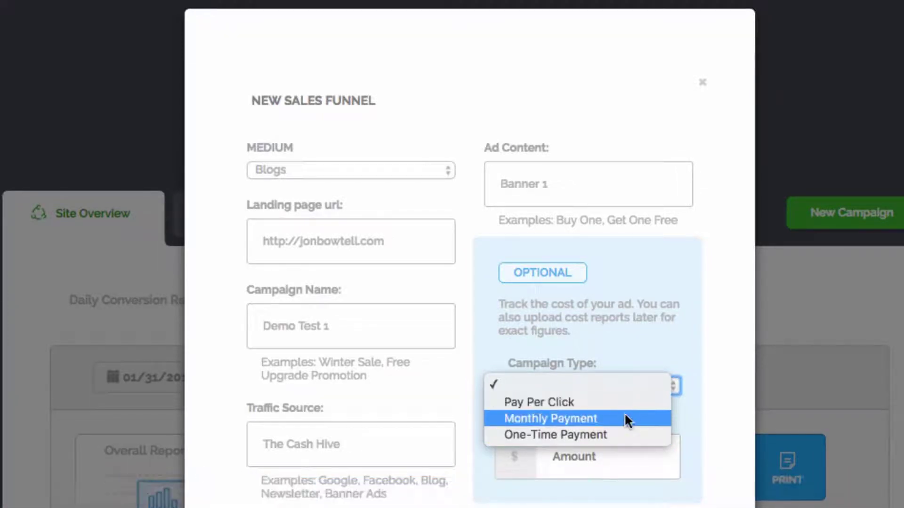
pyautogui.moveTo(616, 449)
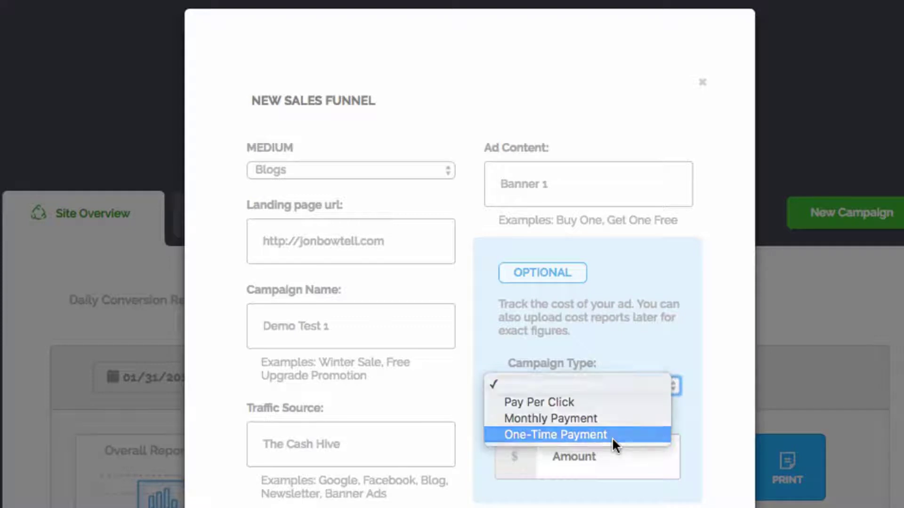
# - Record a one-time $10.00 payment dated March 31, 2017, and save the funnel
pyautogui.click(553, 434)
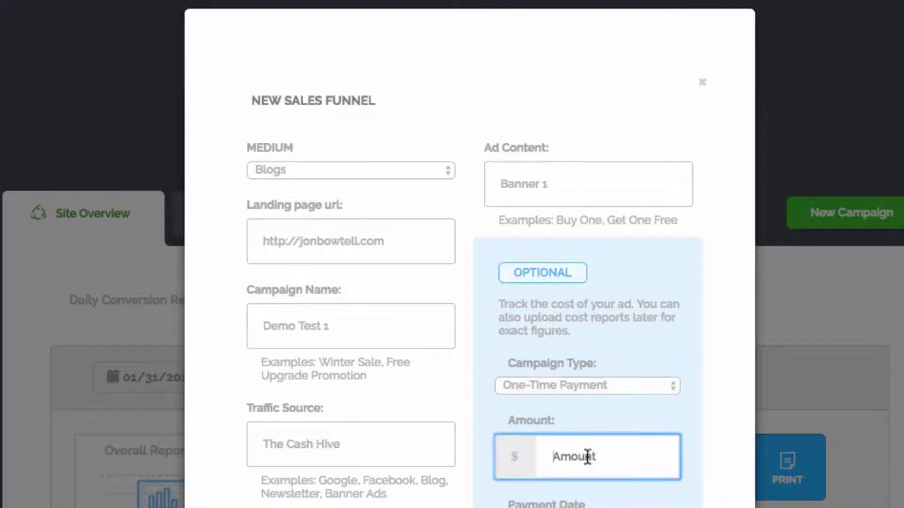
pyautogui.write('10')
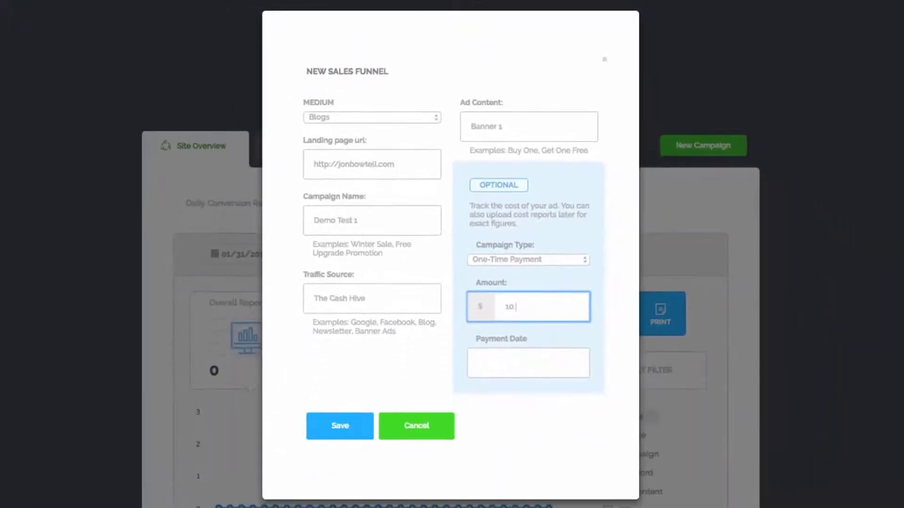
pyautogui.click(528, 363)
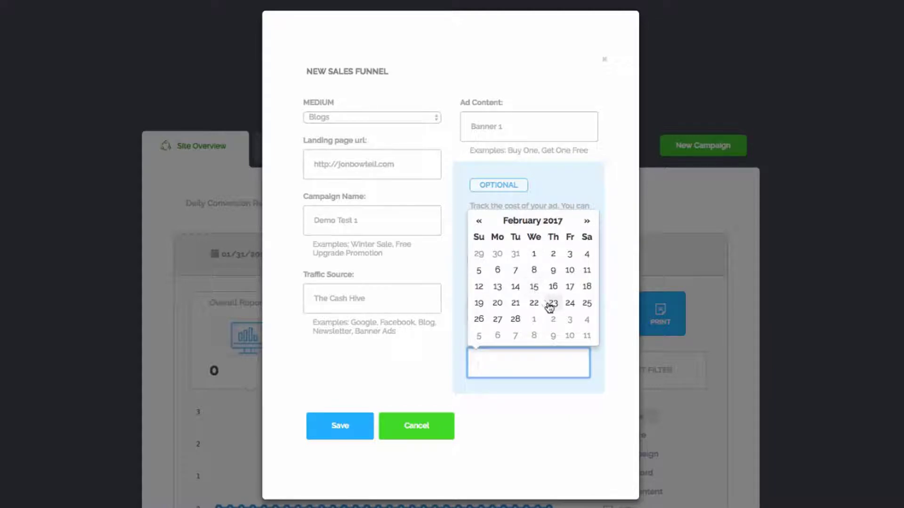
pyautogui.moveTo(516, 319)
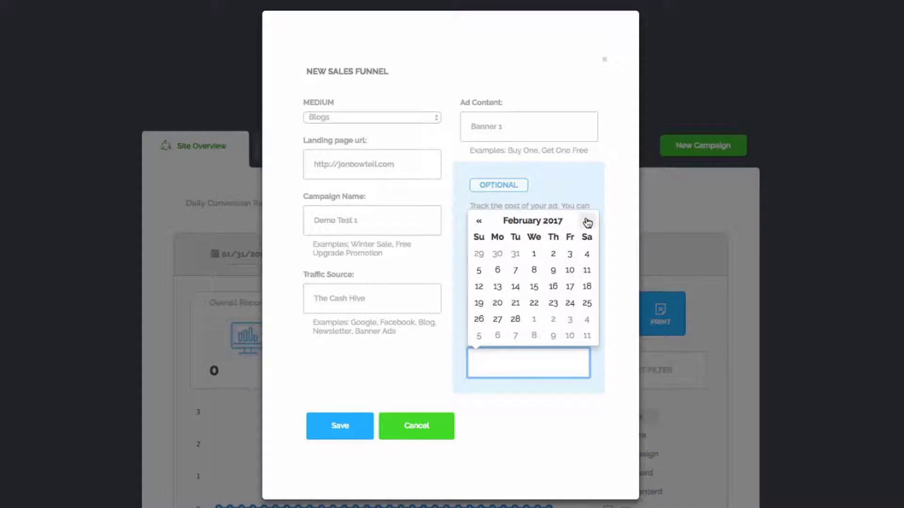
pyautogui.click(587, 222)
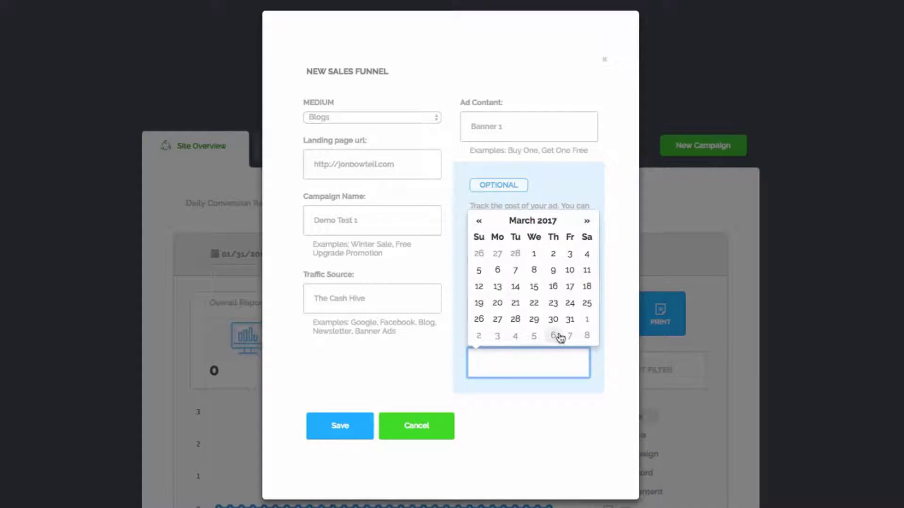
pyautogui.click(570, 320)
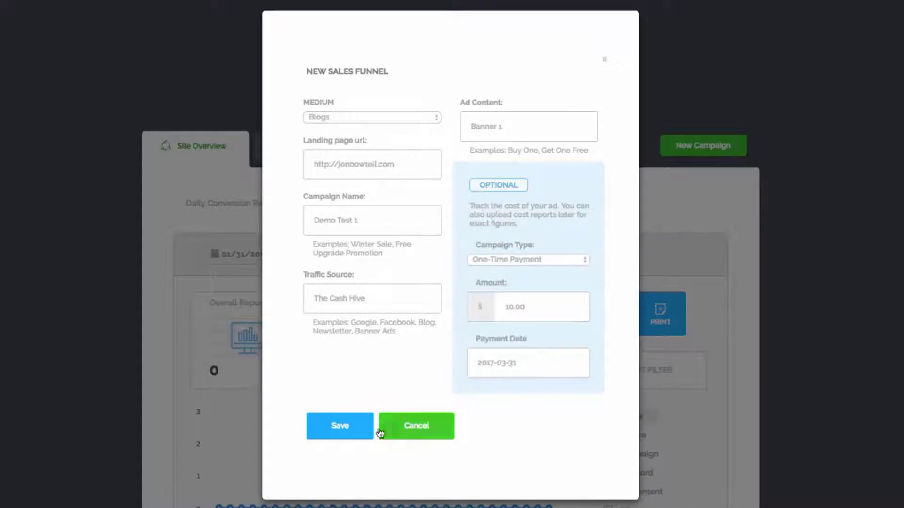
pyautogui.click(339, 426)
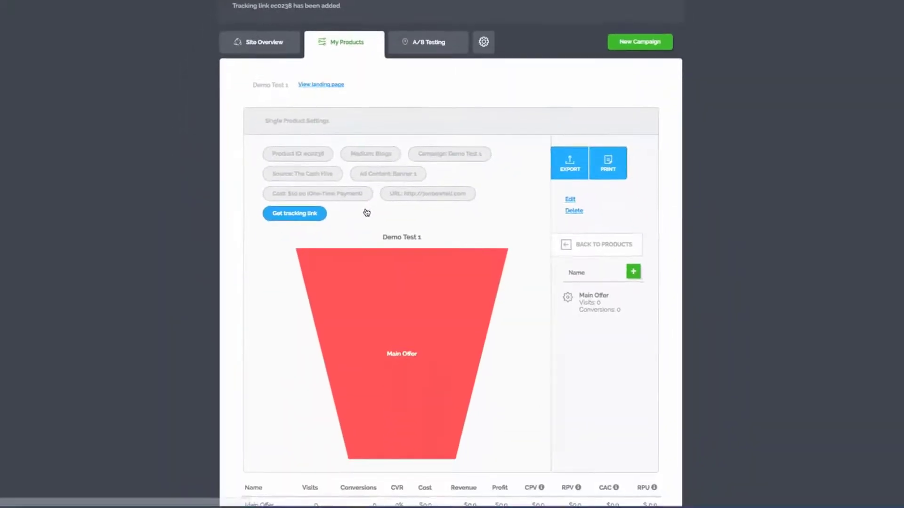
# - Scroll the Demo Test 1 page to its Main Offer step and zero-visit results table
pyautogui.scroll(-3)
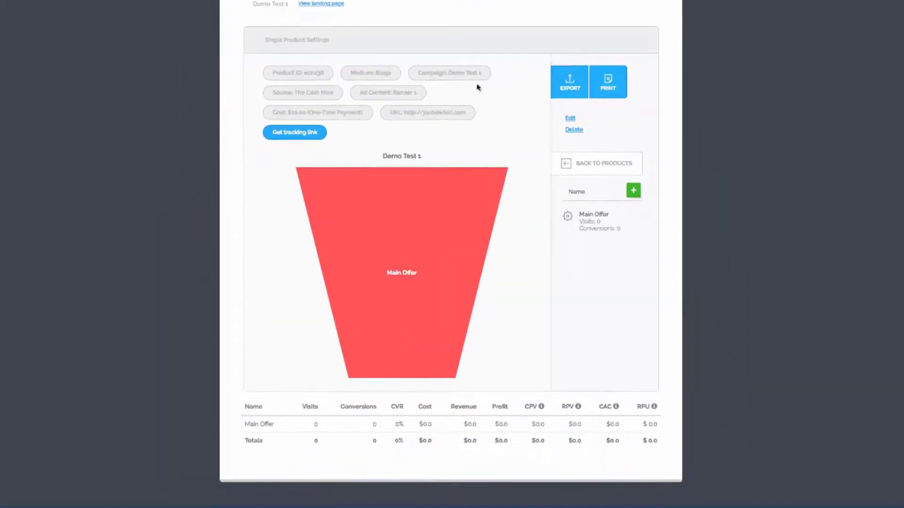
pyautogui.scroll(-3)
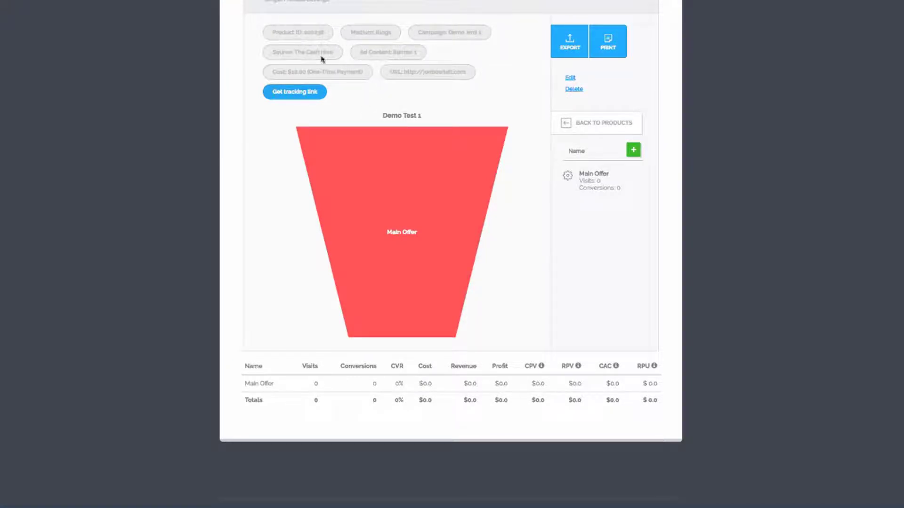
pyautogui.moveTo(379, 81)
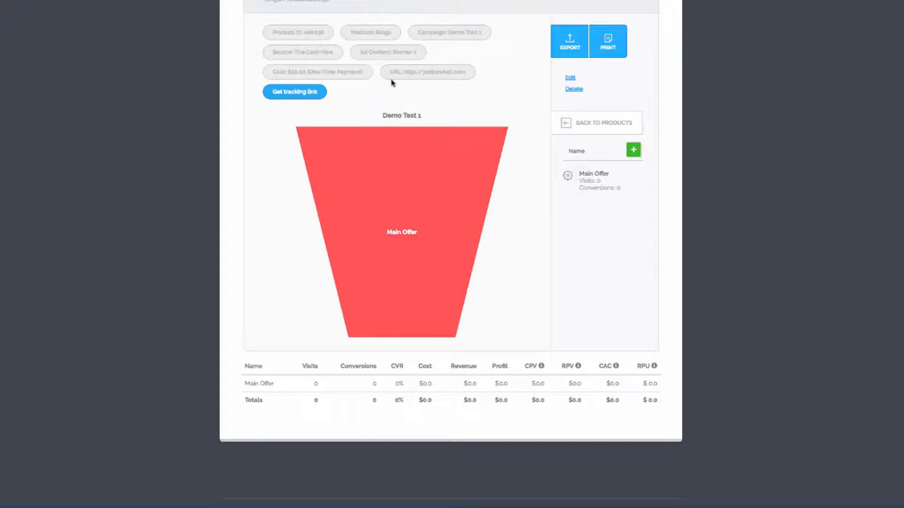
pyautogui.moveTo(487, 189)
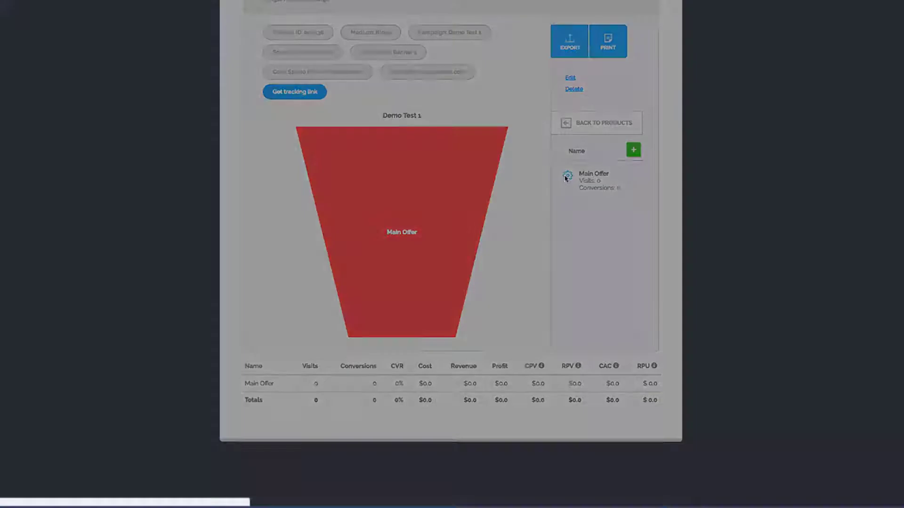
# - Give the funnel step $17.97 revenue, rename it 'FE Offer', and save
pyautogui.click(566, 186)
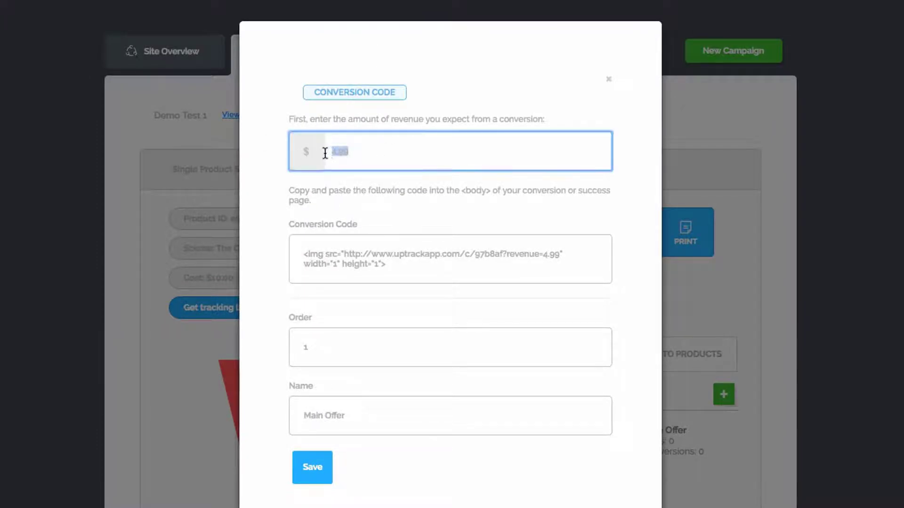
pyautogui.write('17')
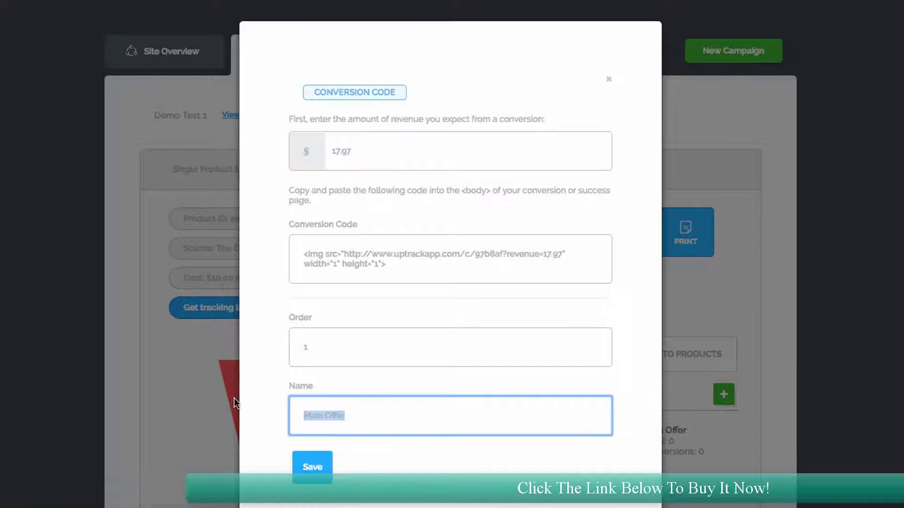
pyautogui.write('FE Offe')
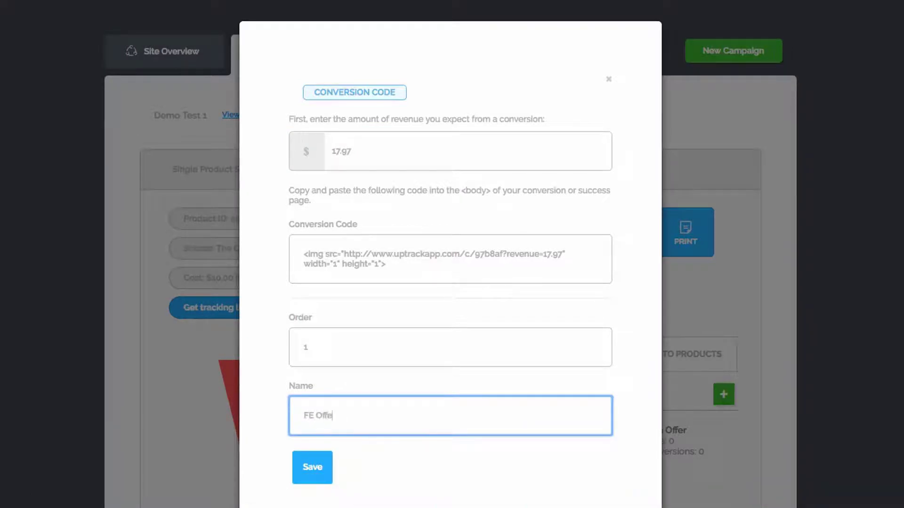
pyautogui.click(312, 468)
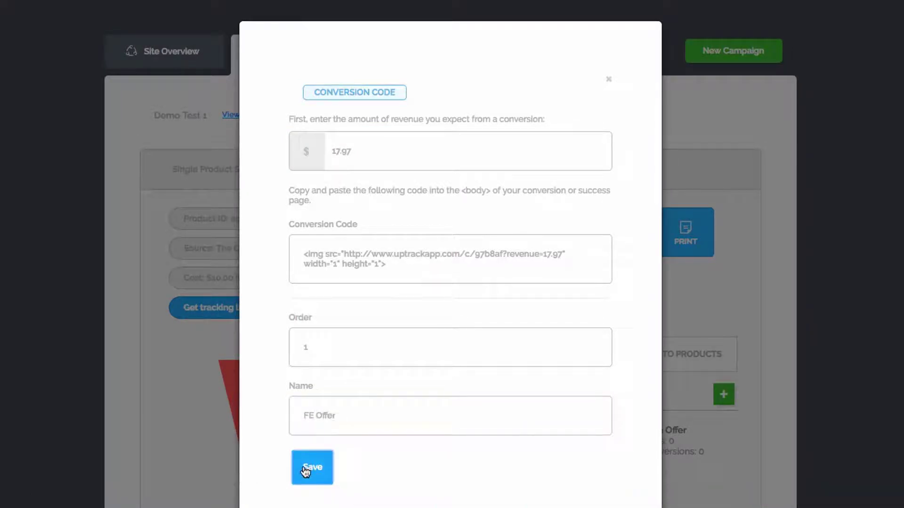
pyautogui.click(312, 467)
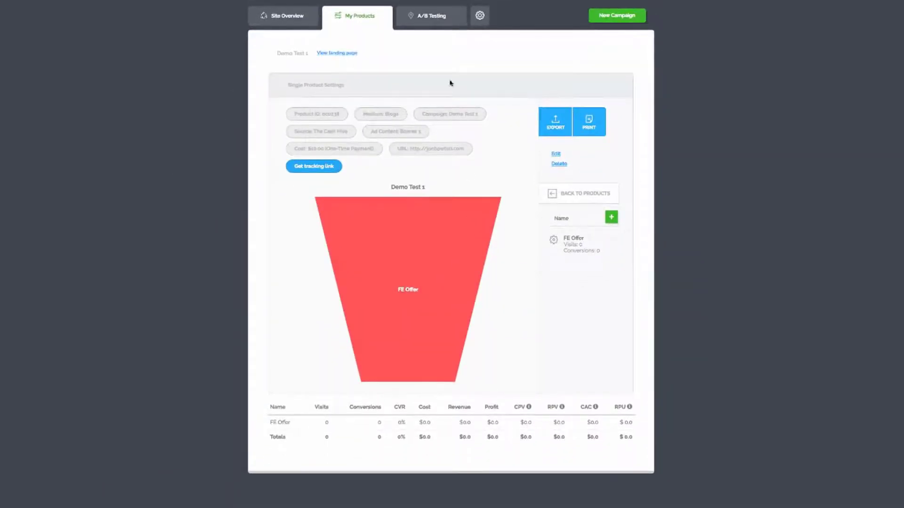
pyautogui.moveTo(612, 218)
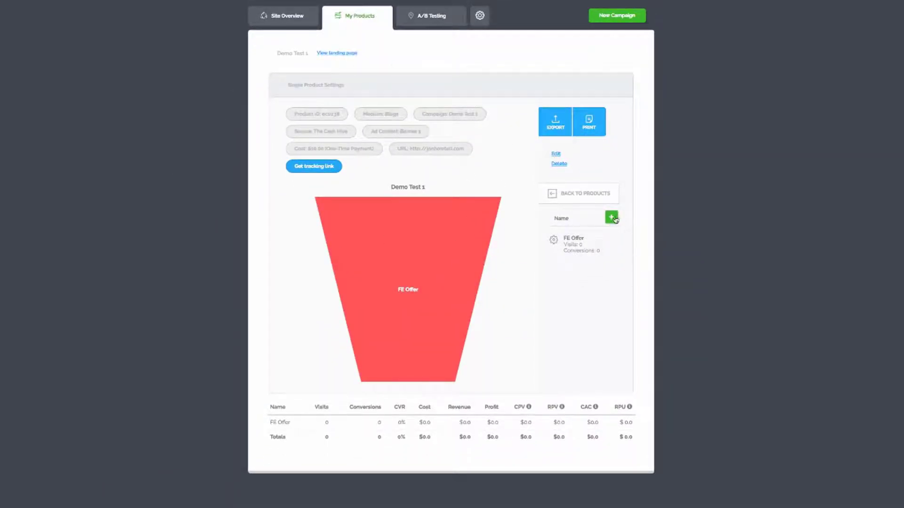
pyautogui.moveTo(439, 337)
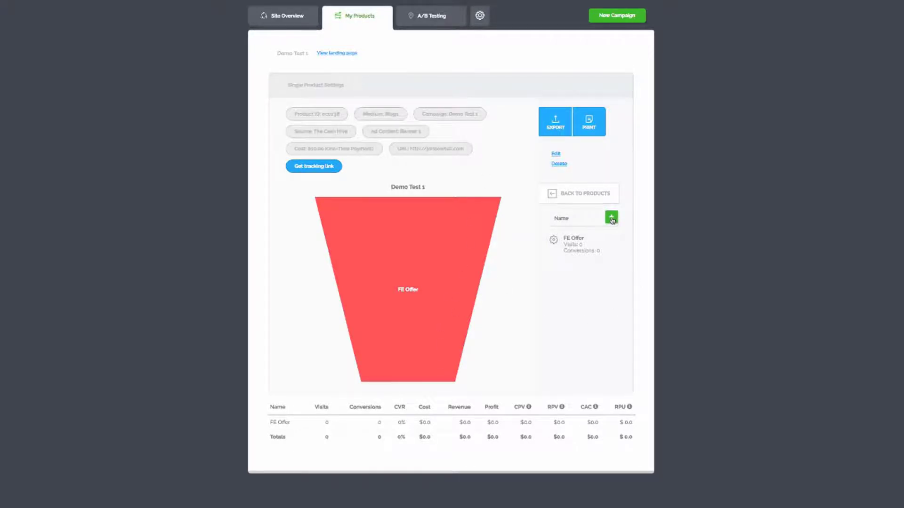
# - Add funnel step 'OTO1 - Big Upsell' with $27.97 expected revenue
pyautogui.click(611, 218)
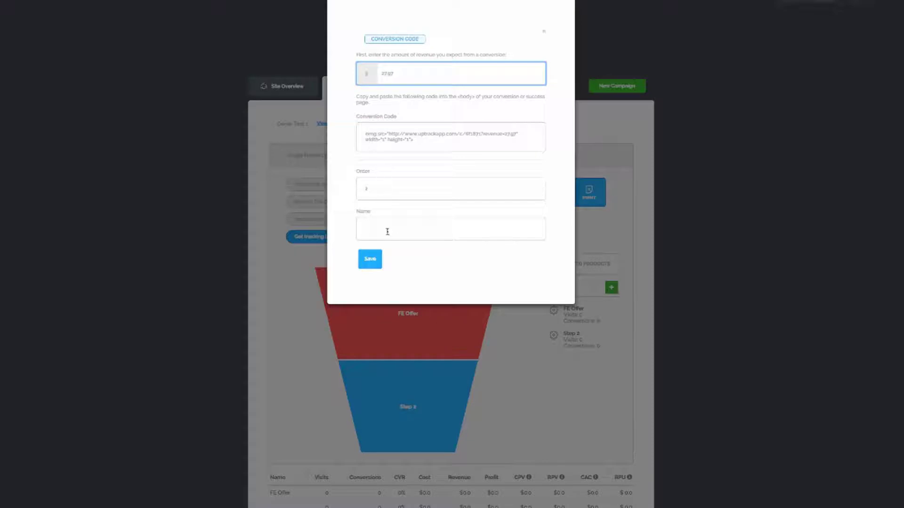
pyautogui.write('OTO1 - Big Upsell')
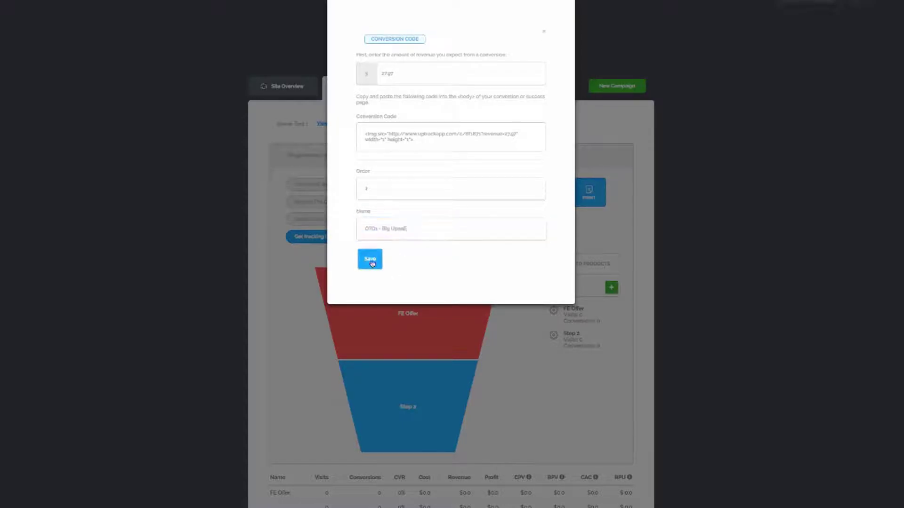
pyautogui.click(370, 259)
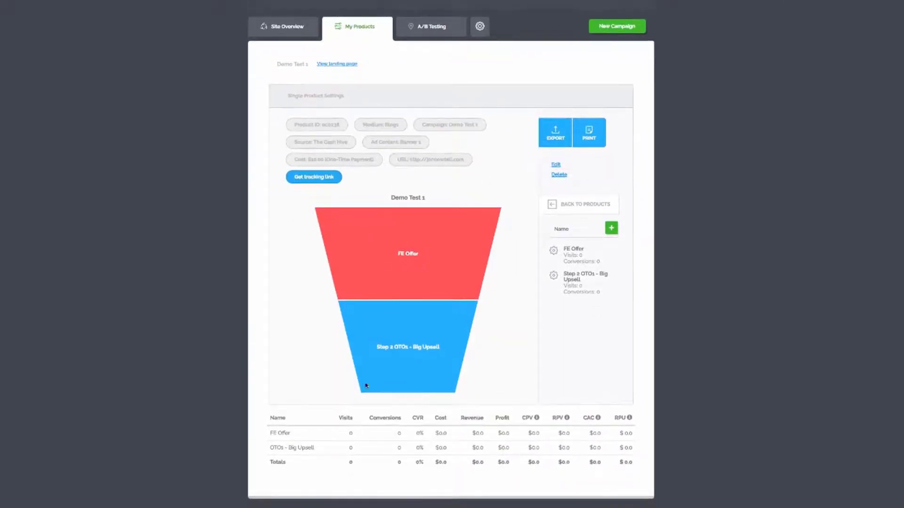
pyautogui.moveTo(643, 217)
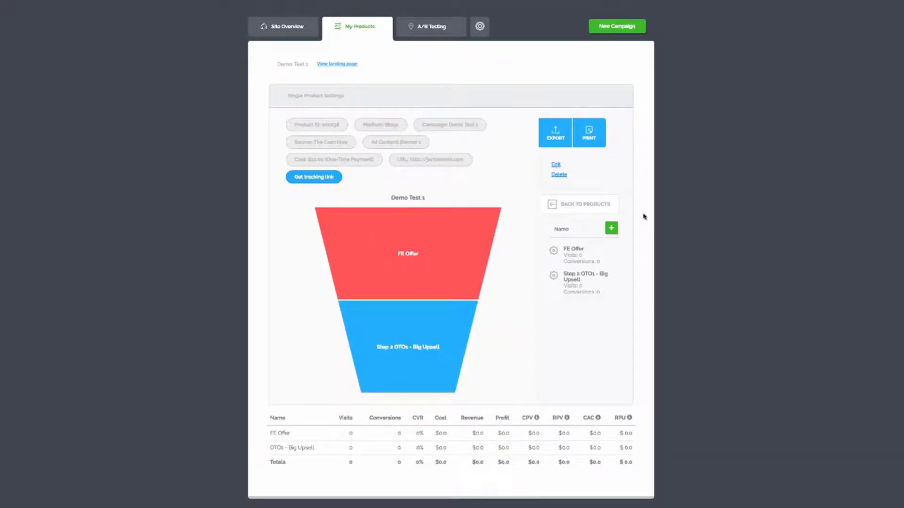
# - Add a new funnel step named 'OTO2 Second Upsell' and save it
pyautogui.click(611, 228)
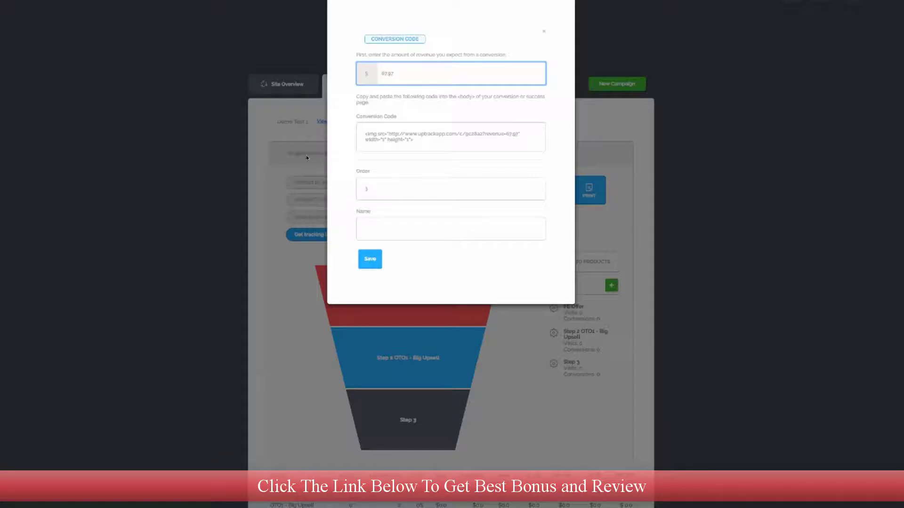
pyautogui.click(450, 229)
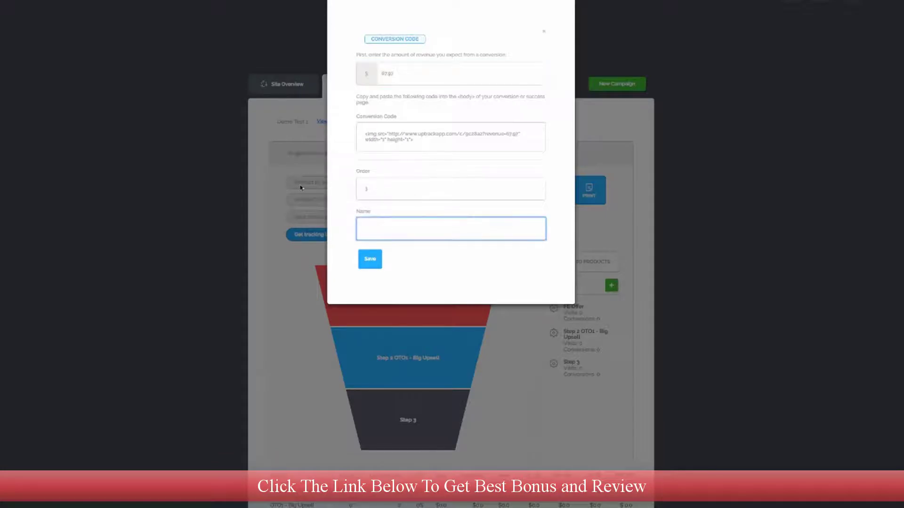
pyautogui.write('OTO2')
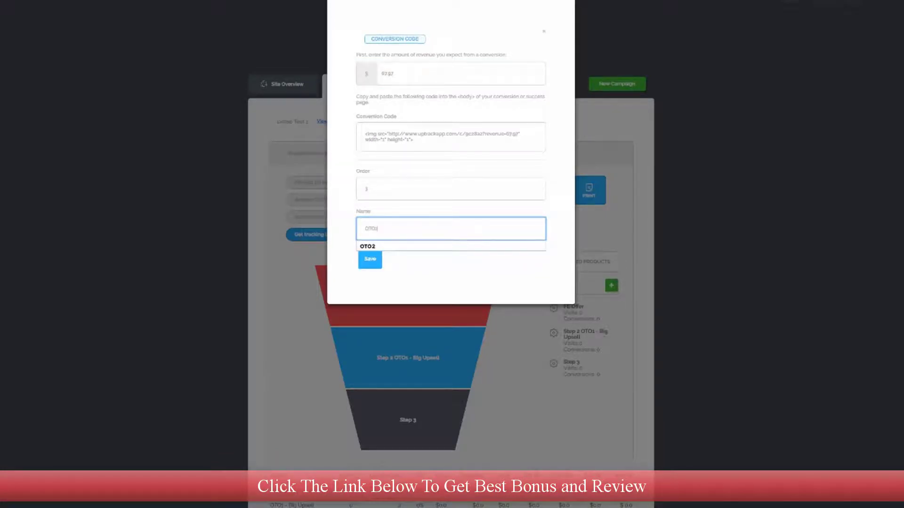
pyautogui.click(367, 247)
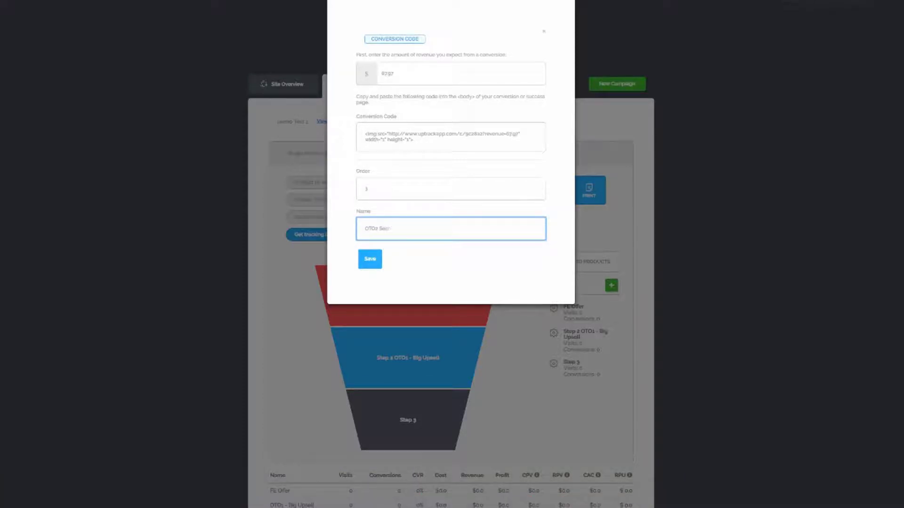
pyautogui.write('OTO2 Second Upsell')
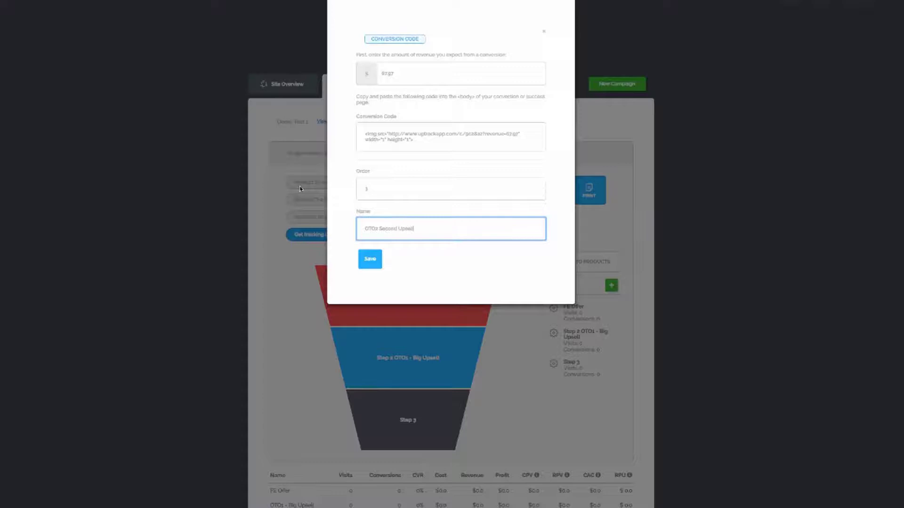
pyautogui.click(369, 259)
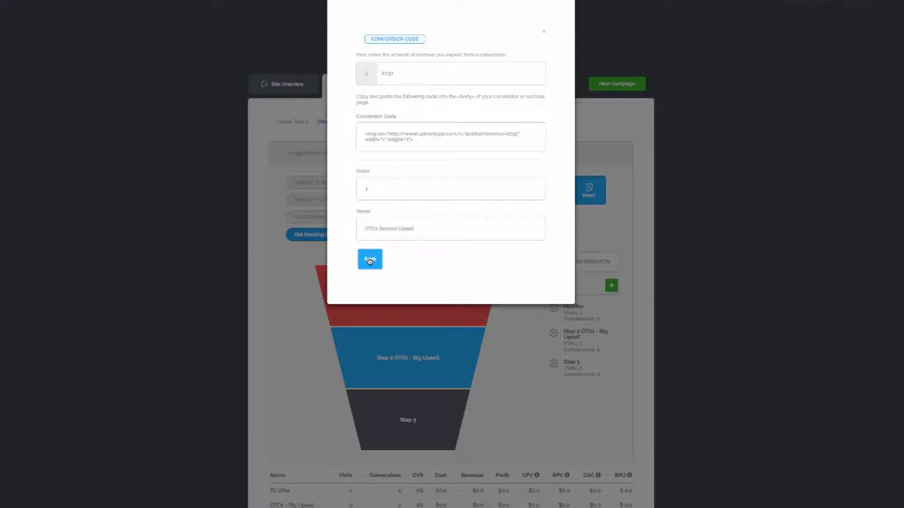
pyautogui.click(369, 259)
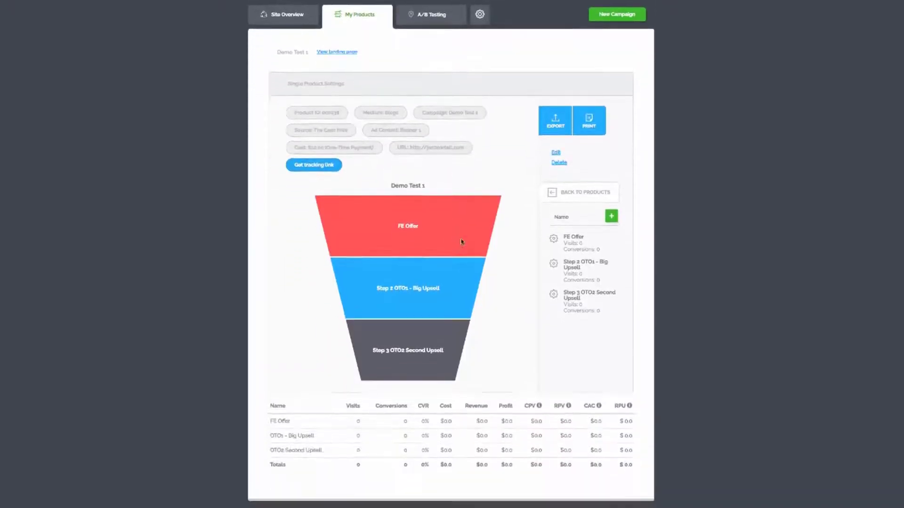
pyautogui.scroll(-3)
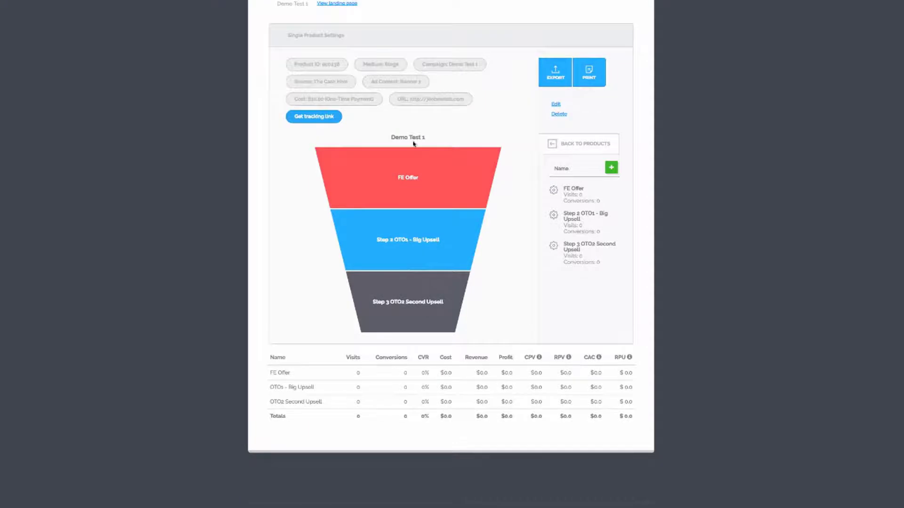
pyautogui.scroll(-3)
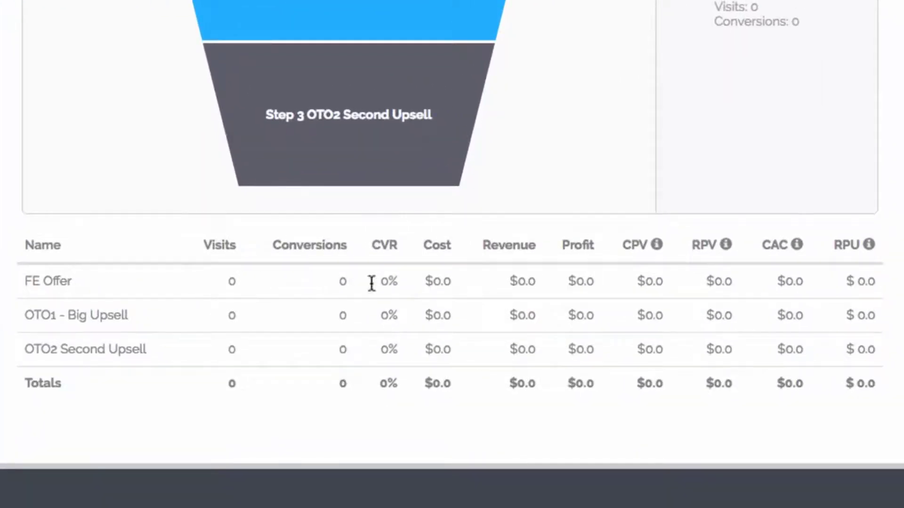
pyautogui.moveTo(360, 281)
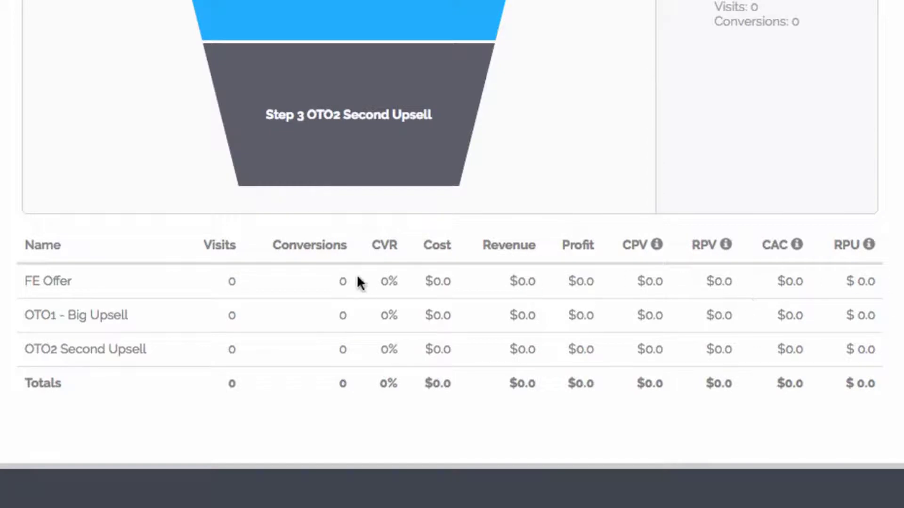
pyautogui.moveTo(374, 360)
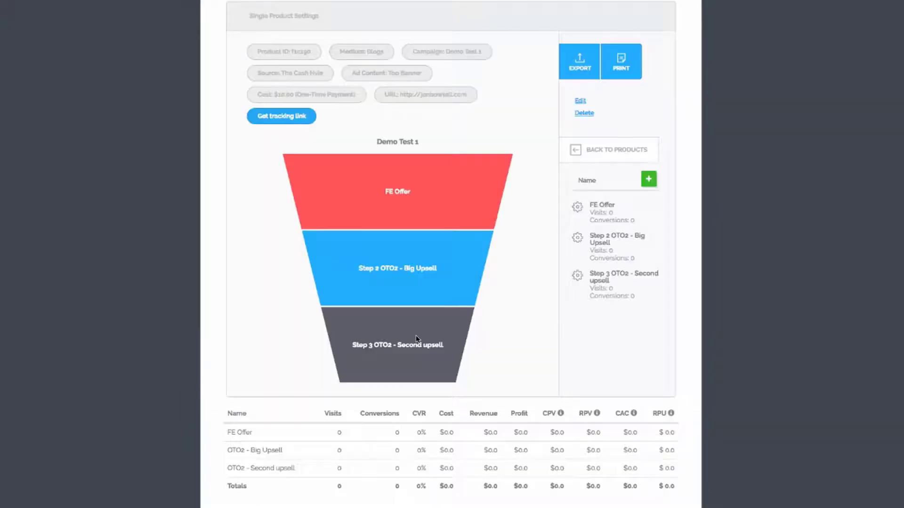
pyautogui.moveTo(461, 340)
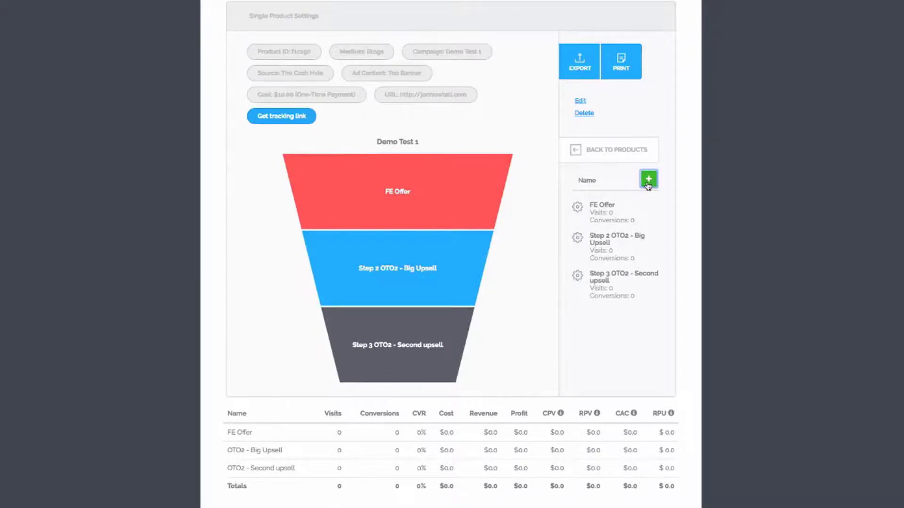
# - Enter a new step with 47.97 revenue and the name 'Downsell off Oto2'
pyautogui.click(648, 180)
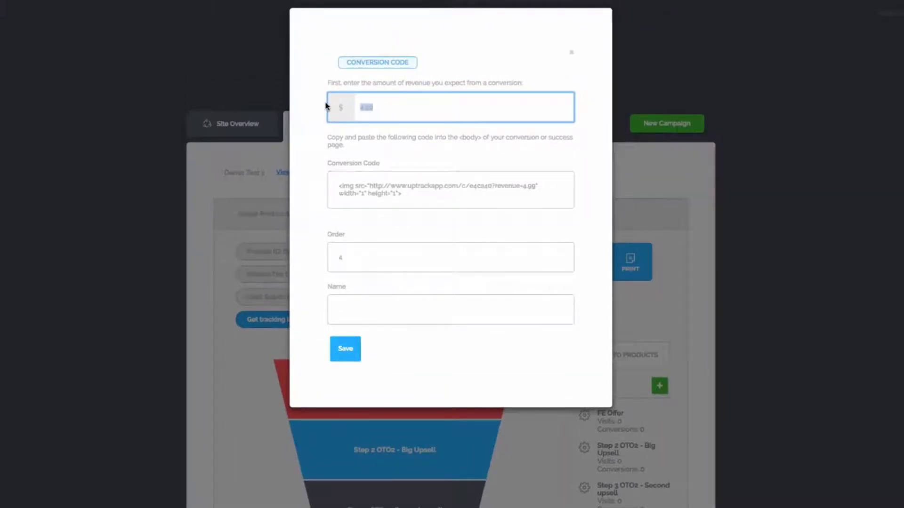
pyautogui.write('47.97')
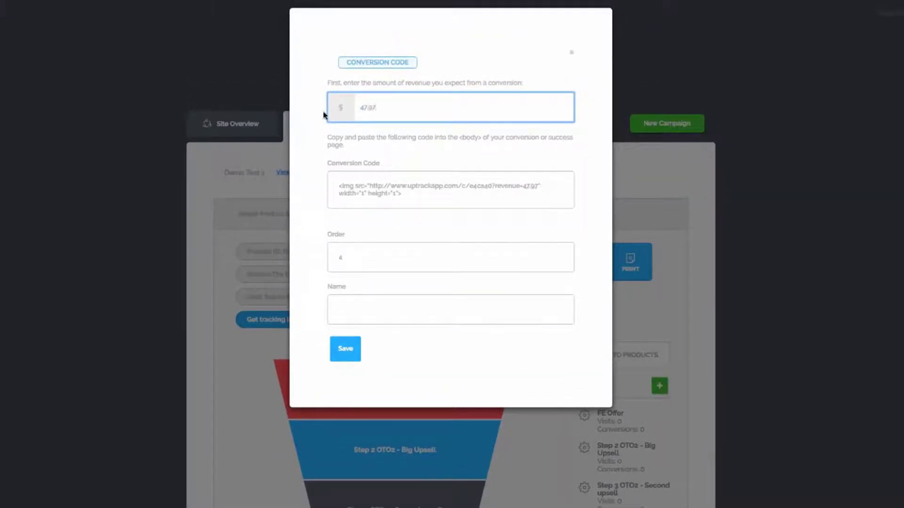
pyautogui.click(450, 309)
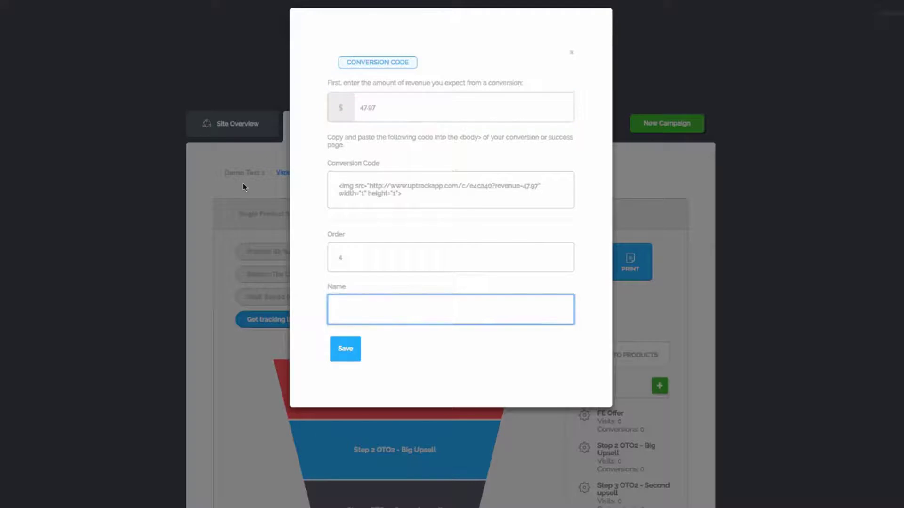
pyautogui.write('Downsell off T:')
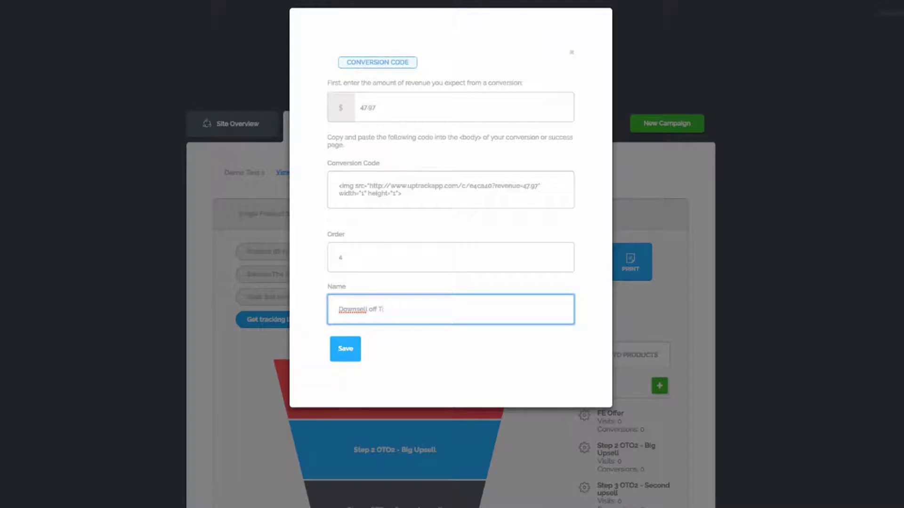
pyautogui.write('Oto2')
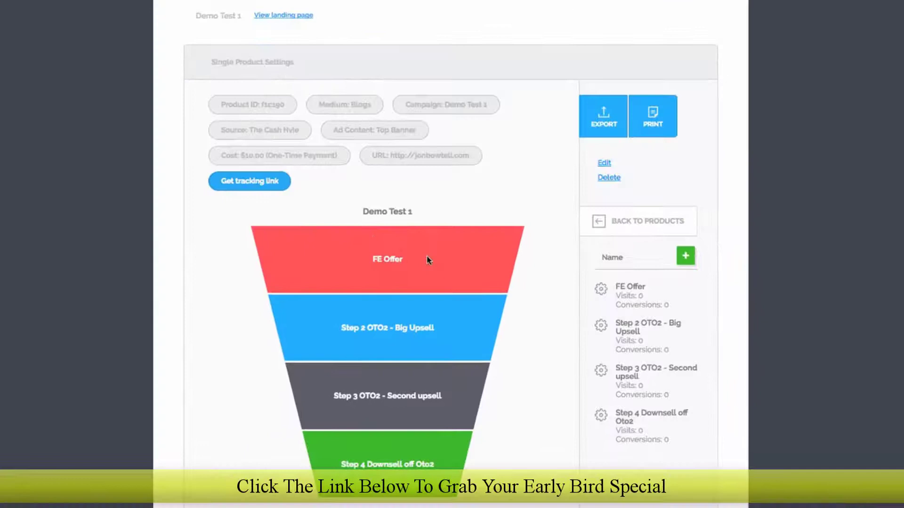
# - Show the Demo Test 1 funnel's tracking links
pyautogui.scroll(-3)
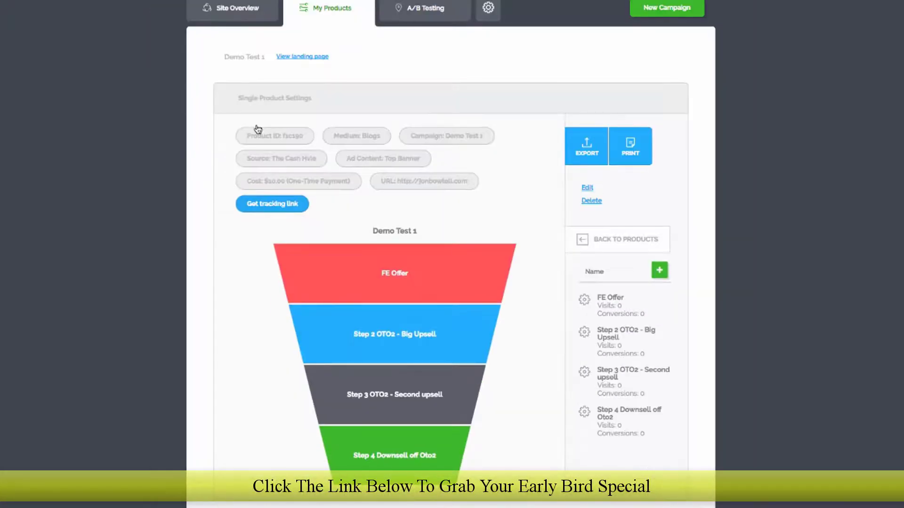
pyautogui.moveTo(259, 128)
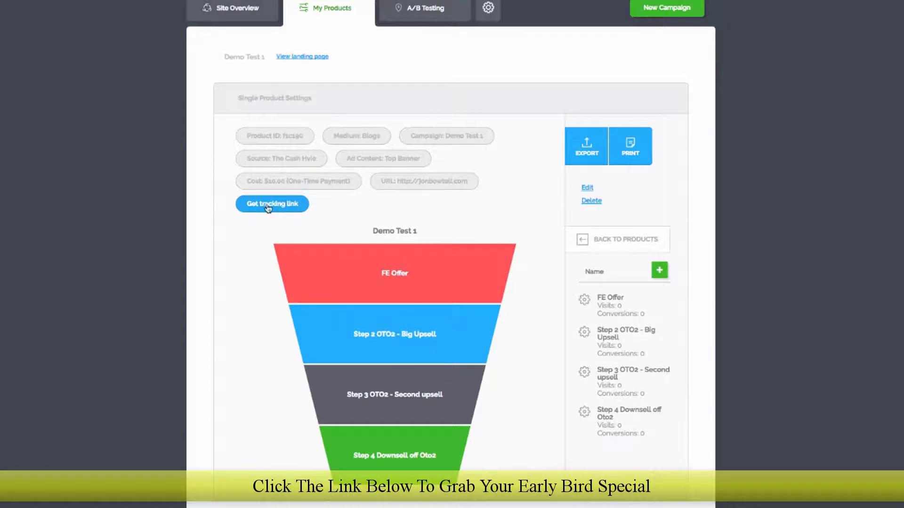
pyautogui.click(271, 204)
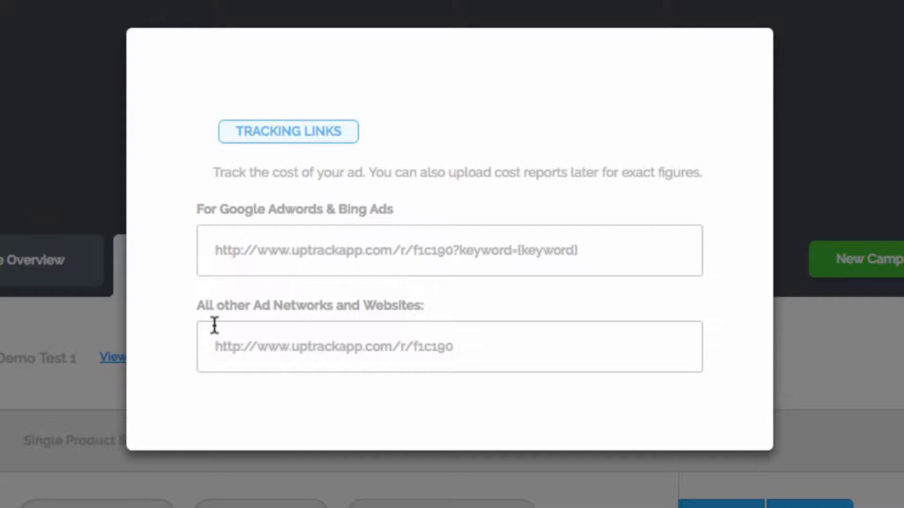
pyautogui.moveTo(454, 293)
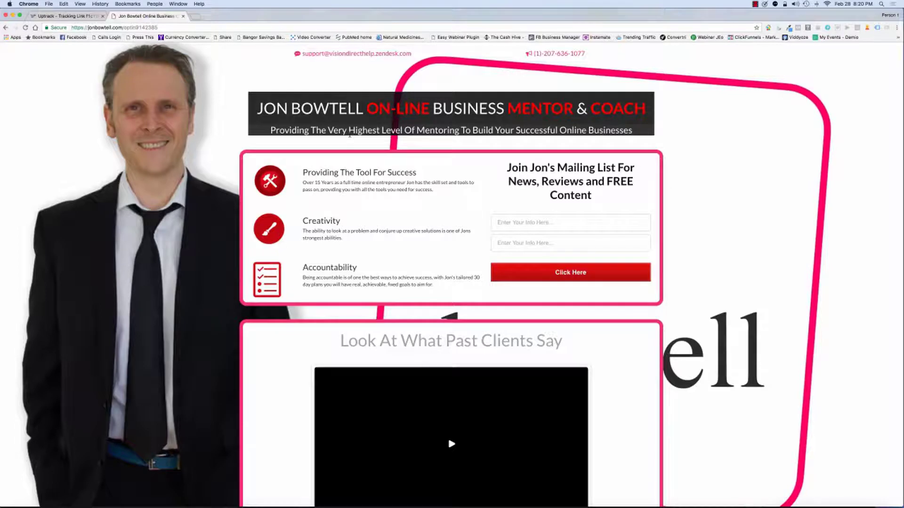
# - Switch back to the Uptrack – Tracking Link Chrome tab
pyautogui.click(70, 16)
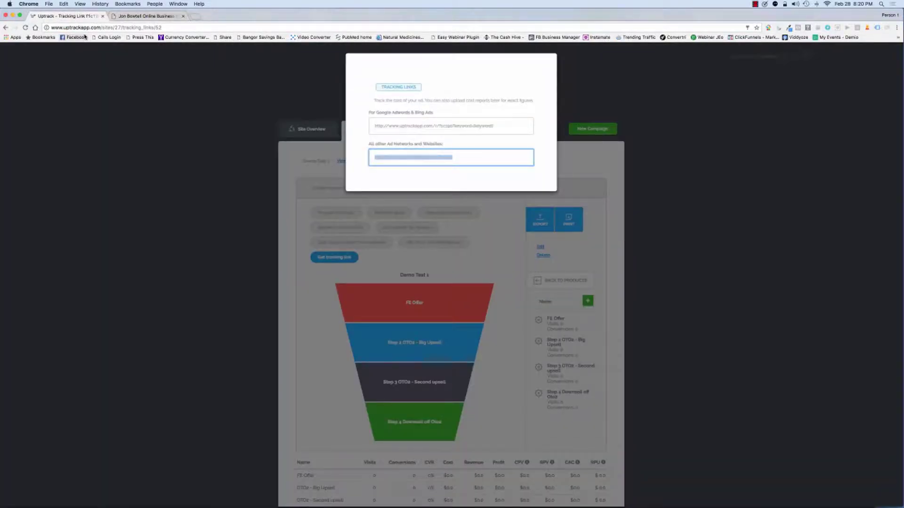
pyautogui.moveTo(83, 38)
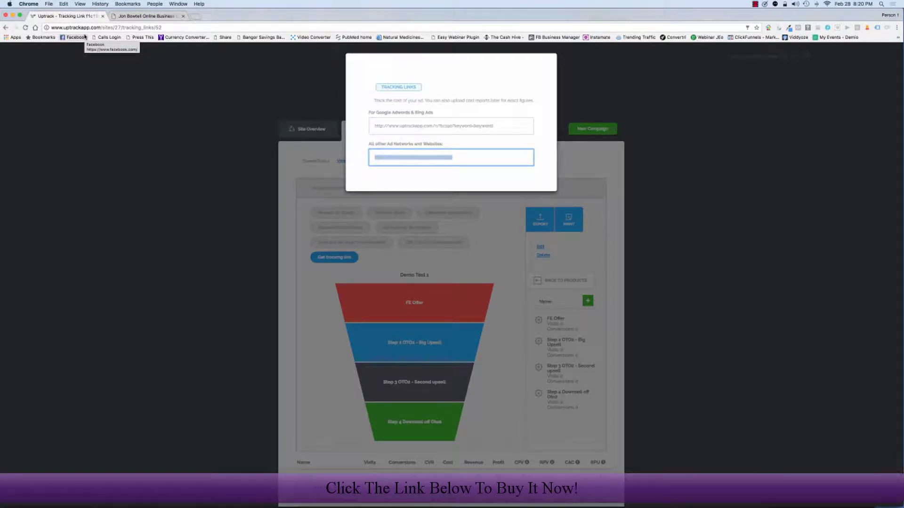
pyautogui.moveTo(190, 130)
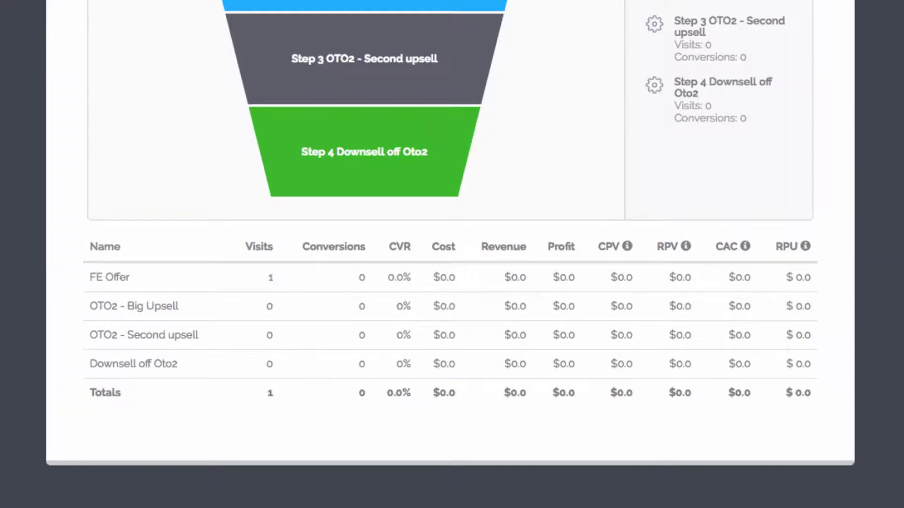
pyautogui.moveTo(250, 298)
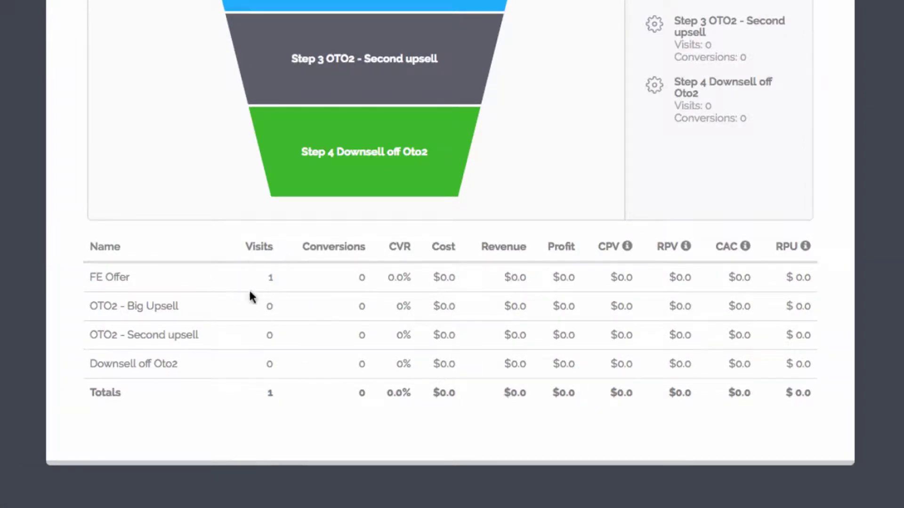
pyautogui.moveTo(258, 288)
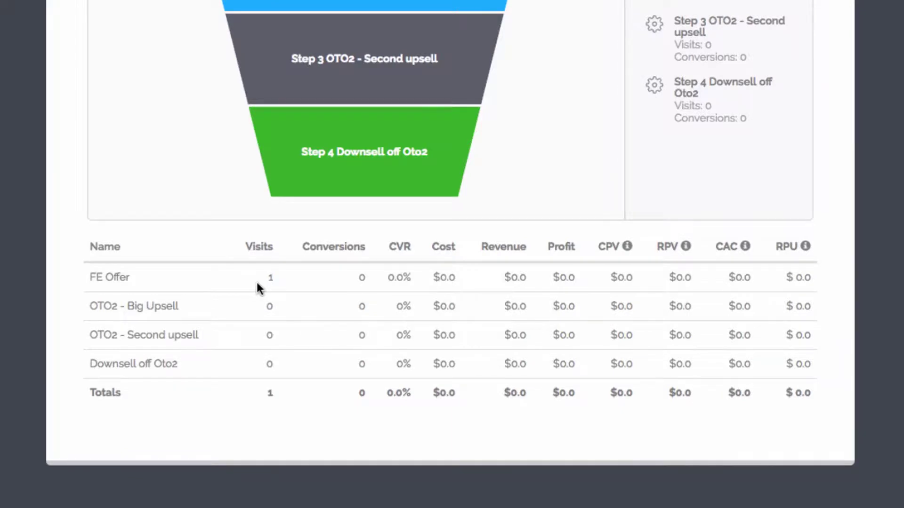
pyautogui.moveTo(215, 294)
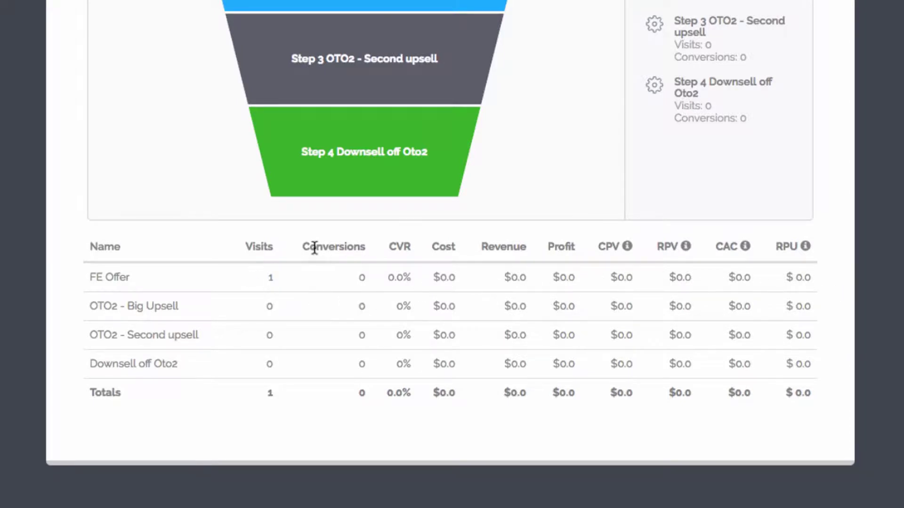
pyautogui.moveTo(380, 270)
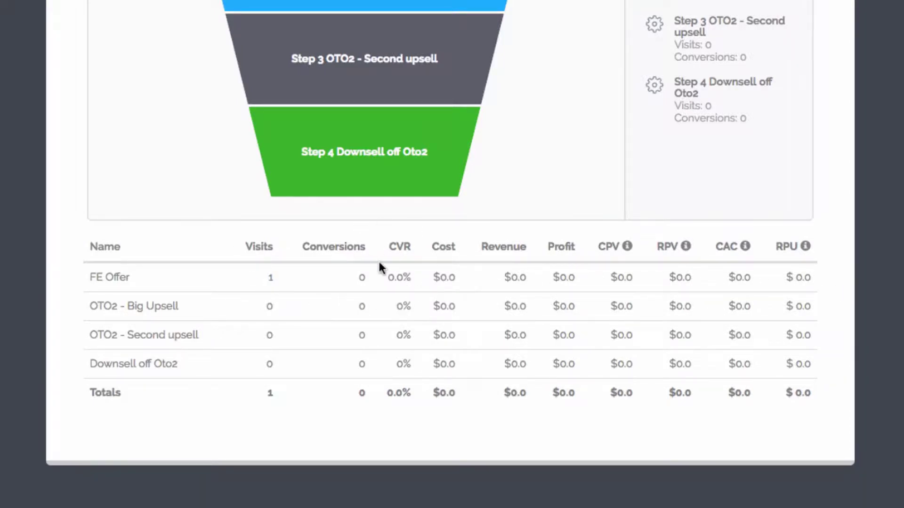
pyautogui.moveTo(606, 253)
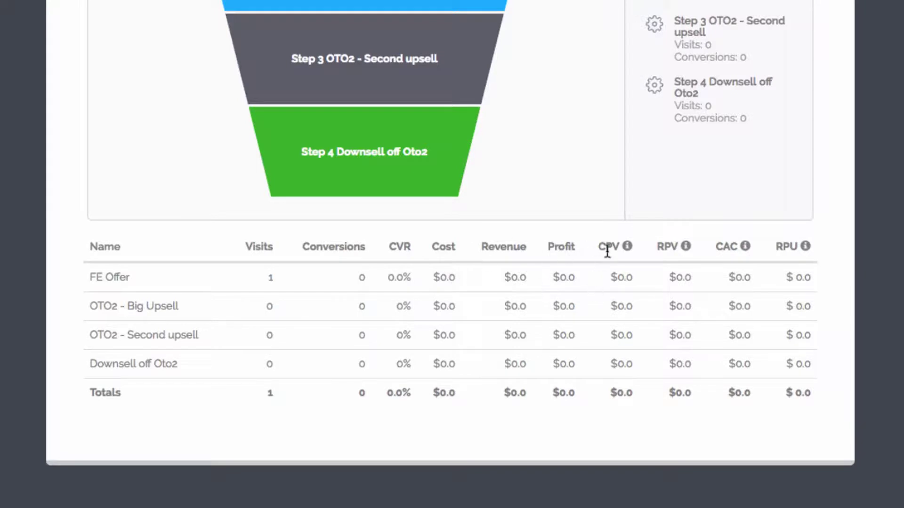
pyautogui.moveTo(589, 303)
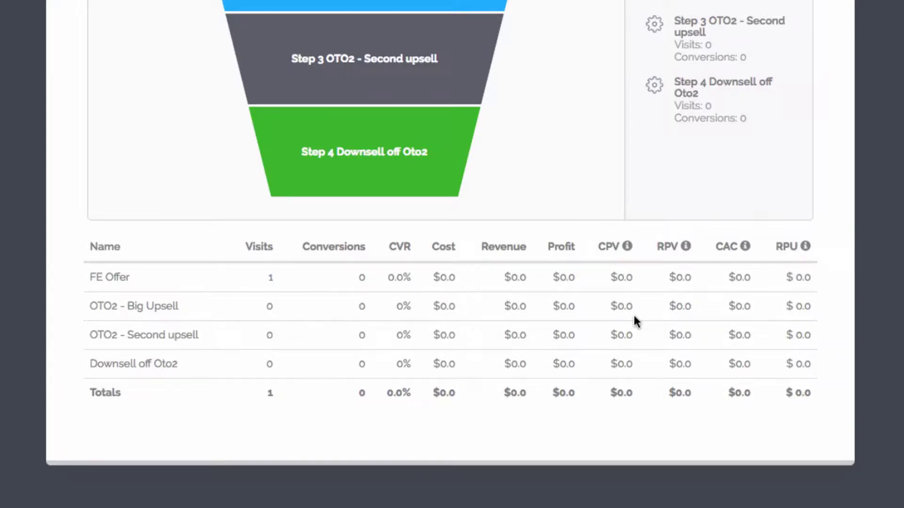
pyautogui.moveTo(276, 117)
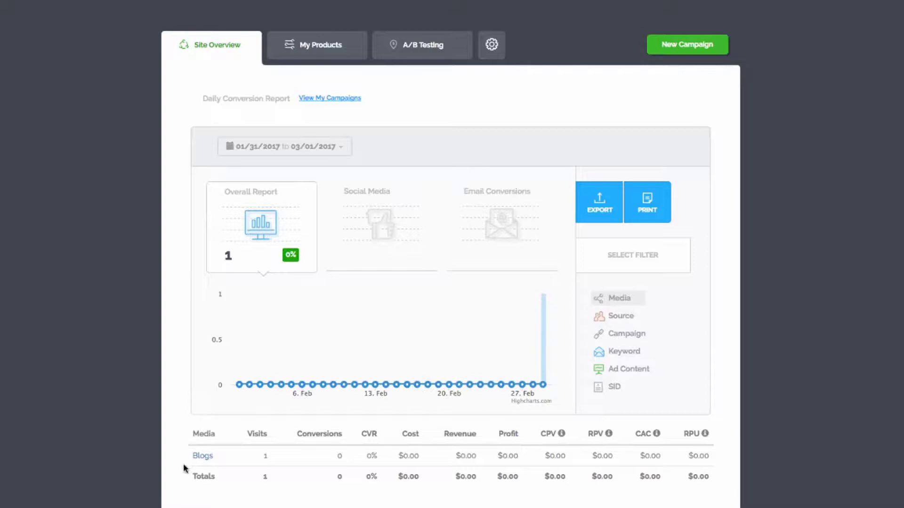
pyautogui.moveTo(228, 481)
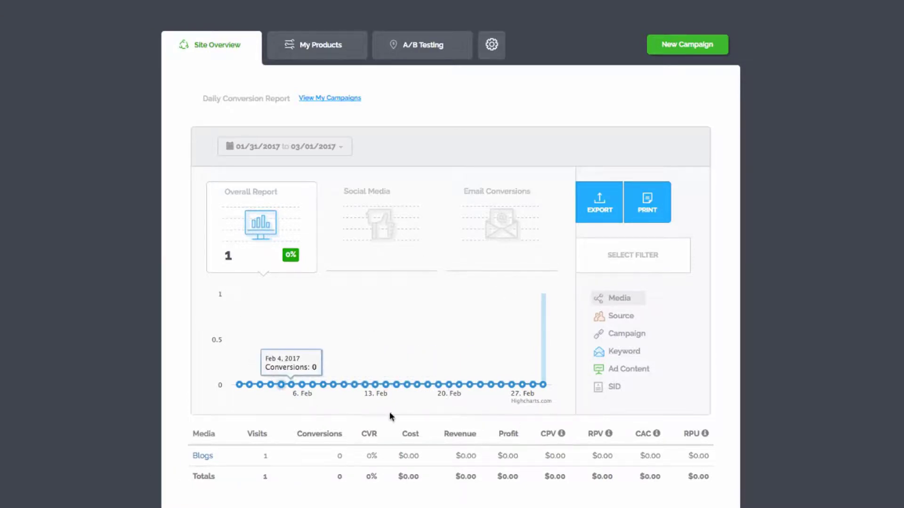
pyautogui.moveTo(399, 415)
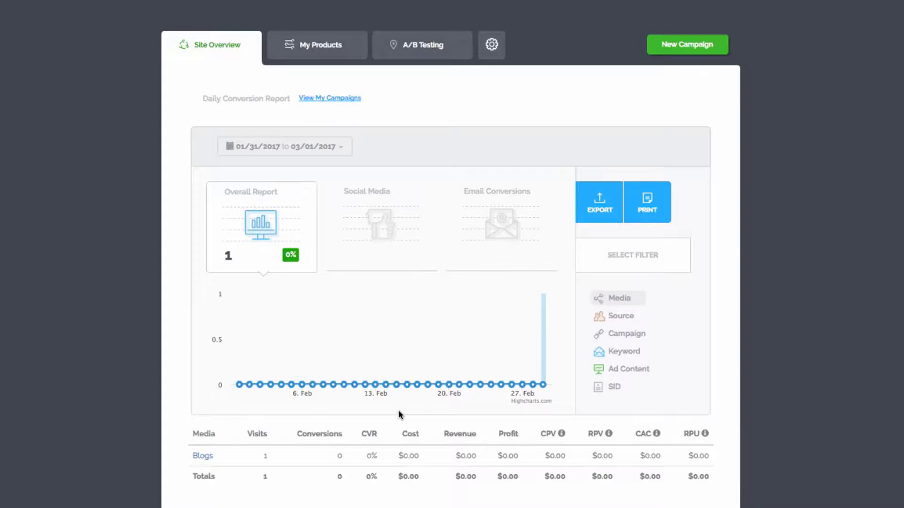
pyautogui.moveTo(417, 384)
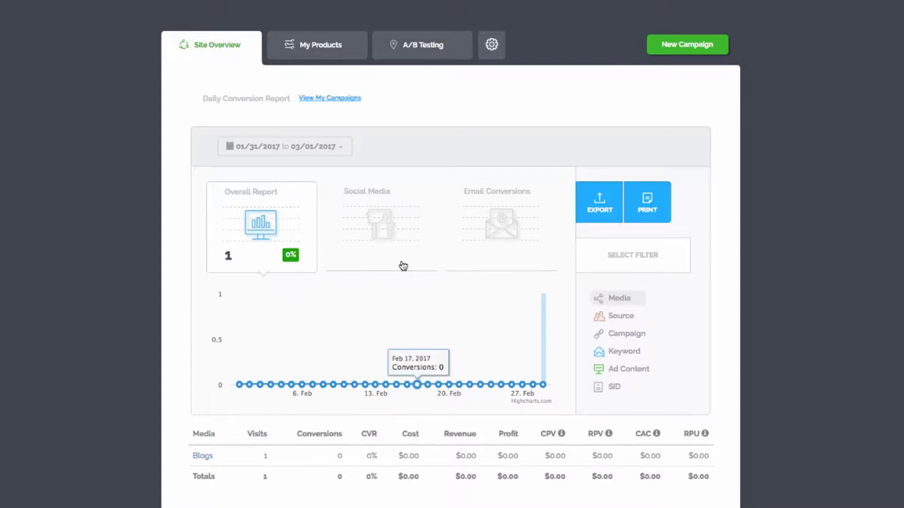
# - Go to A/B Testing and start a new experiment
pyautogui.click(422, 45)
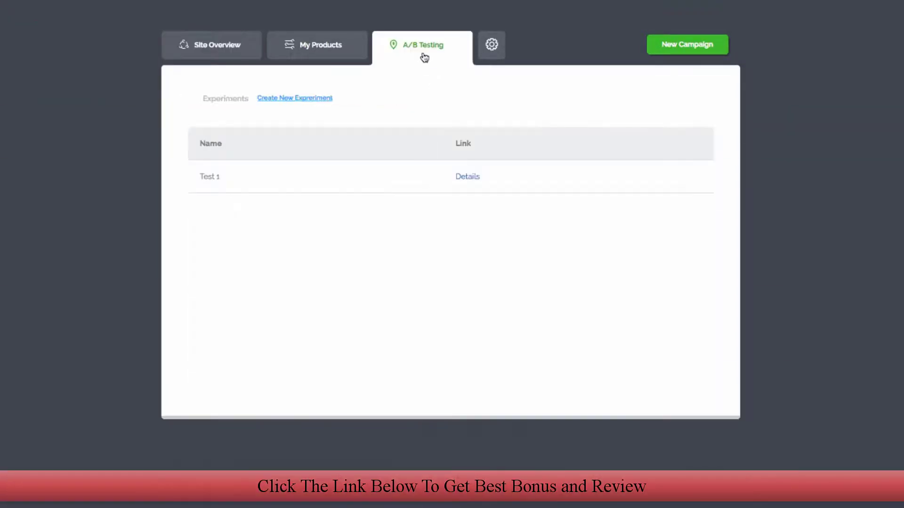
pyautogui.moveTo(315, 172)
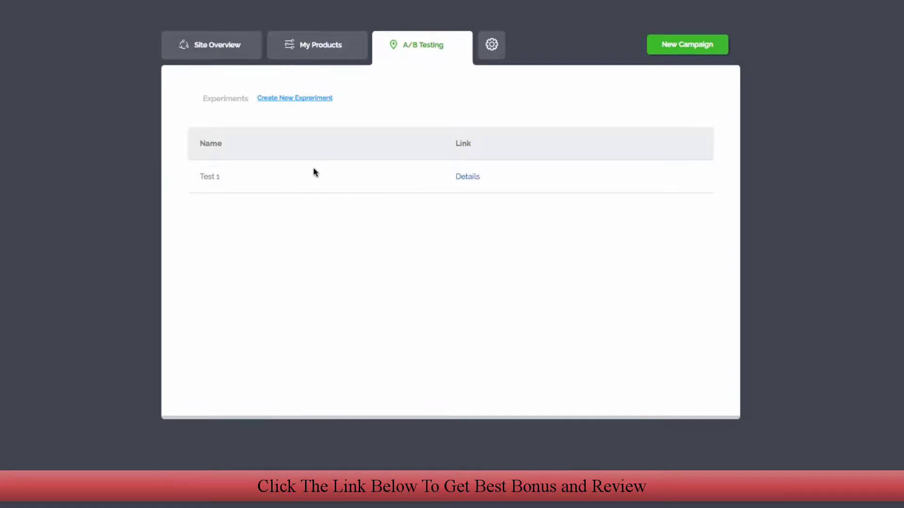
pyautogui.click(294, 98)
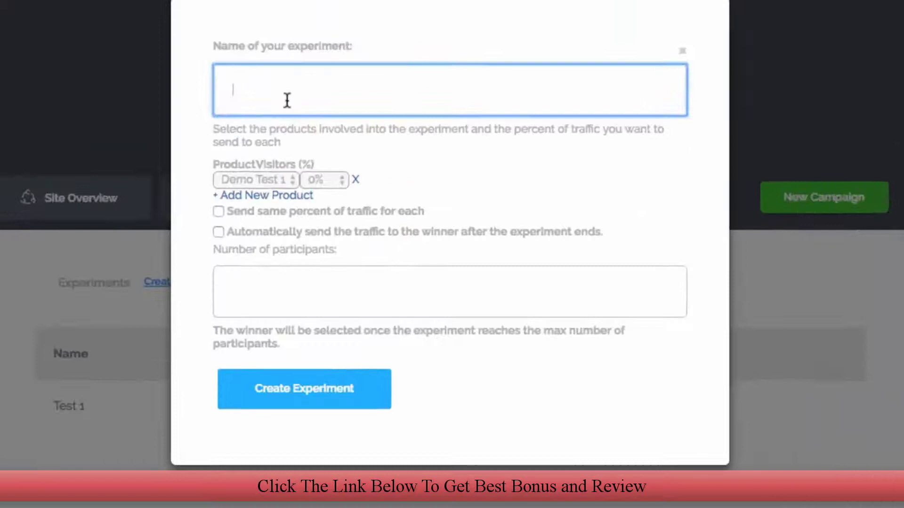
# - Name the experiment 'Demo Test 1' and split visitors 50% across two products
pyautogui.write('Demo')
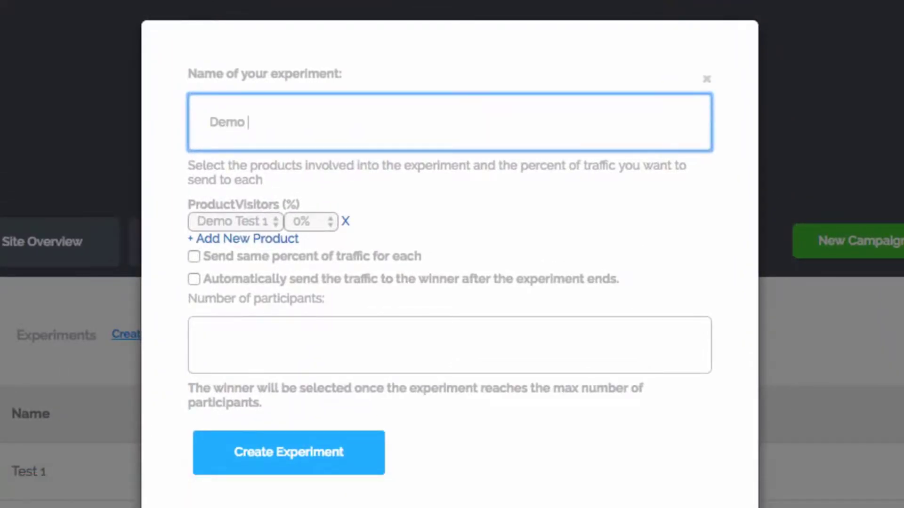
pyautogui.write('Test 1')
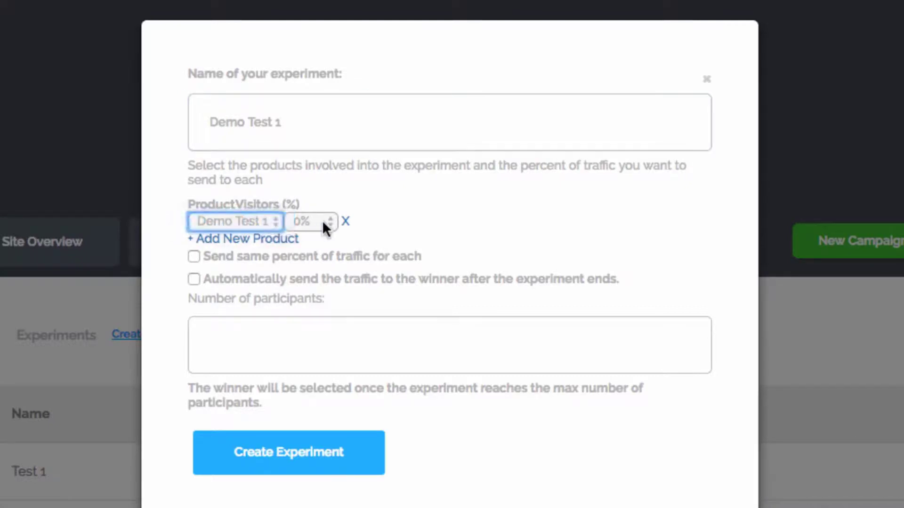
pyautogui.write('50')
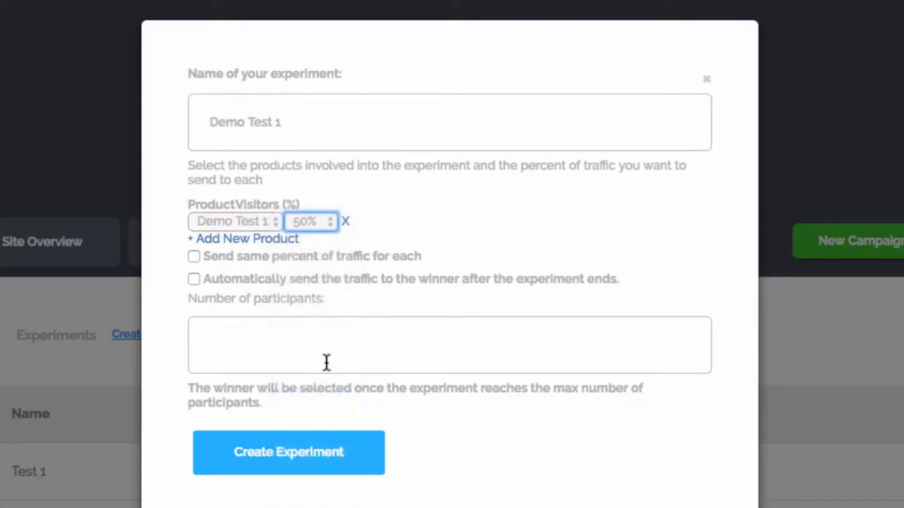
pyautogui.click(245, 239)
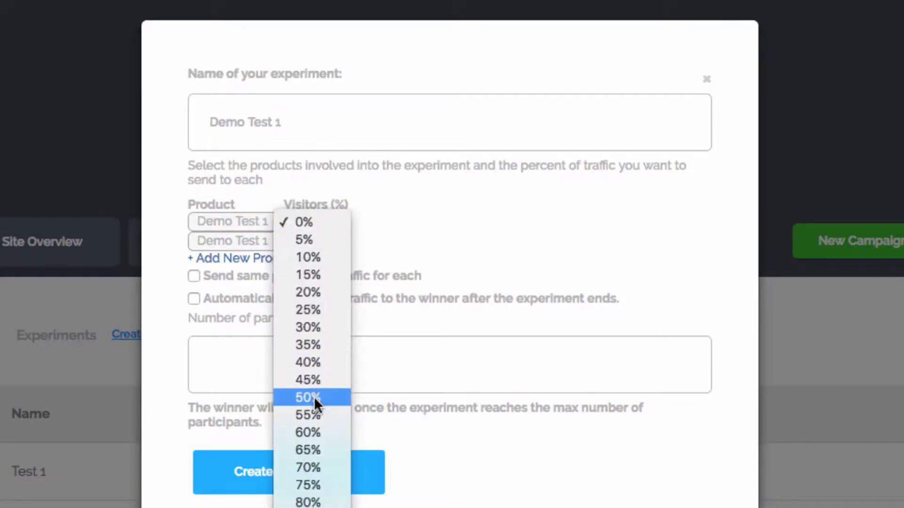
pyautogui.click(307, 397)
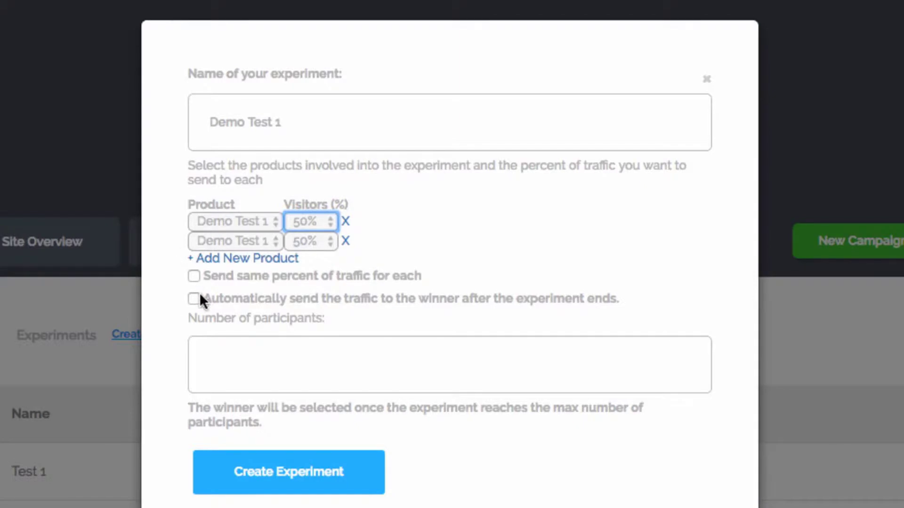
# - Enable equal traffic and auto-send to the winner after 1000 participants, then create it
pyautogui.click(194, 276)
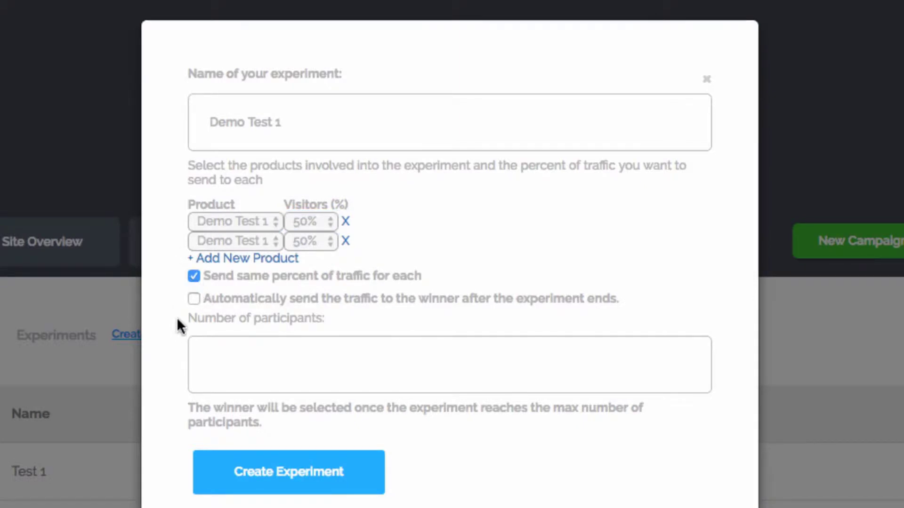
pyautogui.click(194, 299)
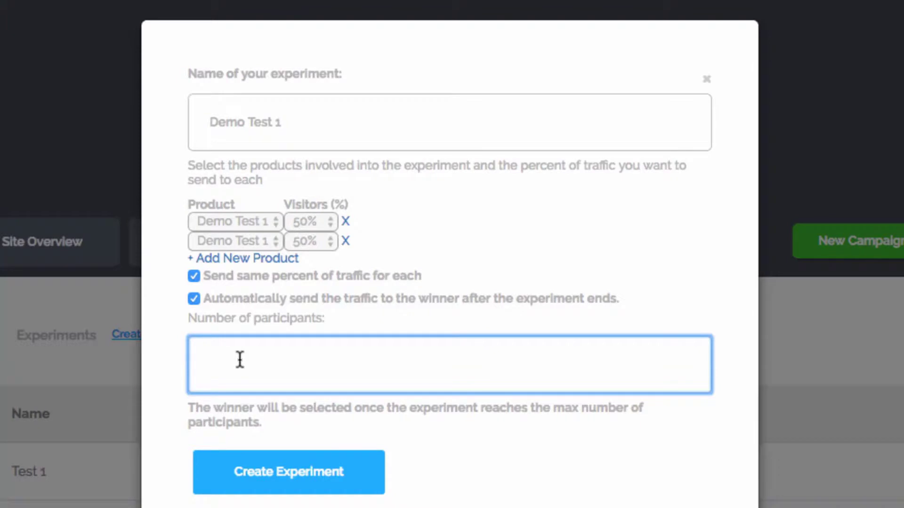
pyautogui.write('1000')
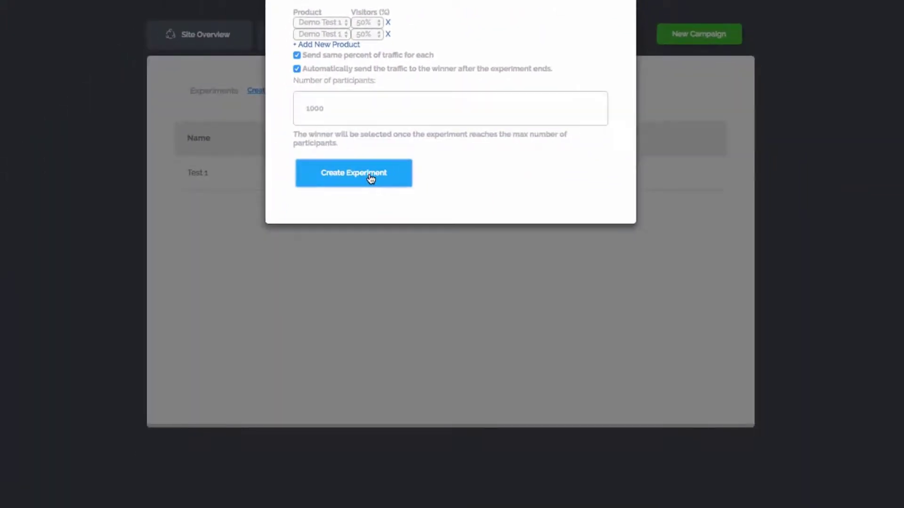
pyautogui.click(354, 173)
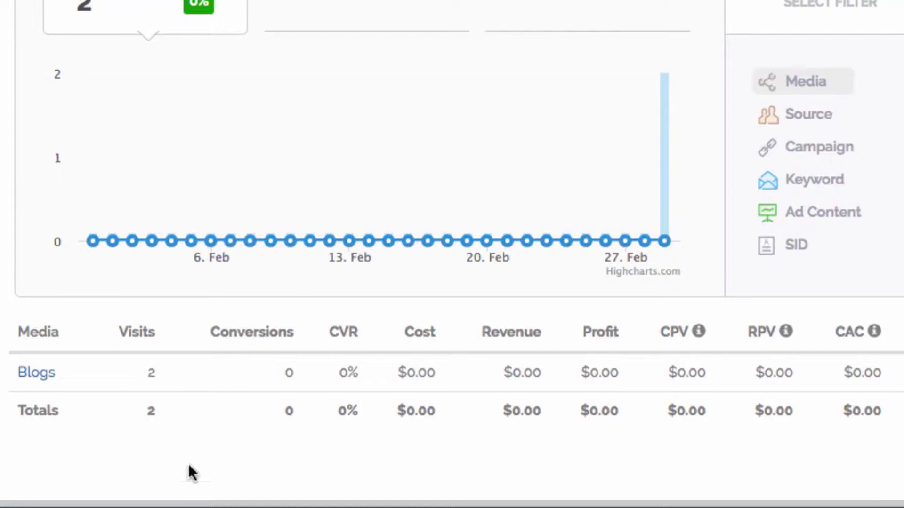
pyautogui.moveTo(173, 422)
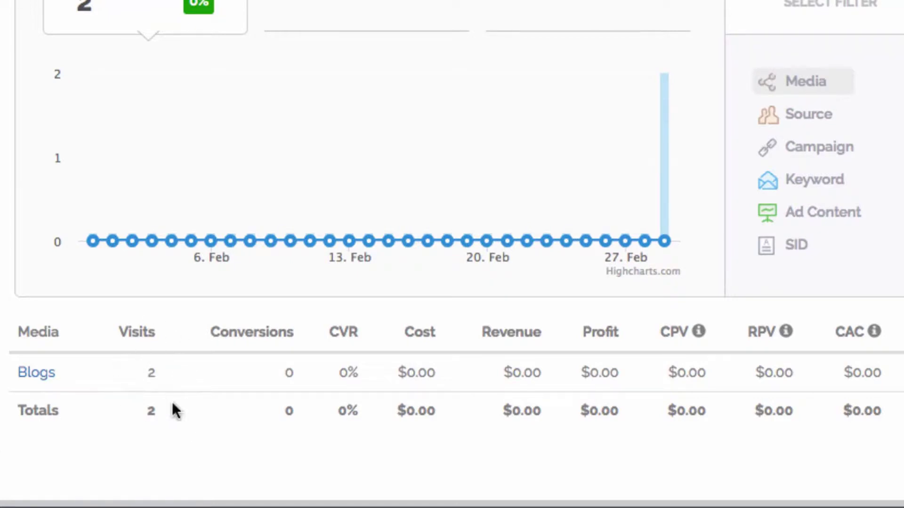
pyautogui.moveTo(144, 395)
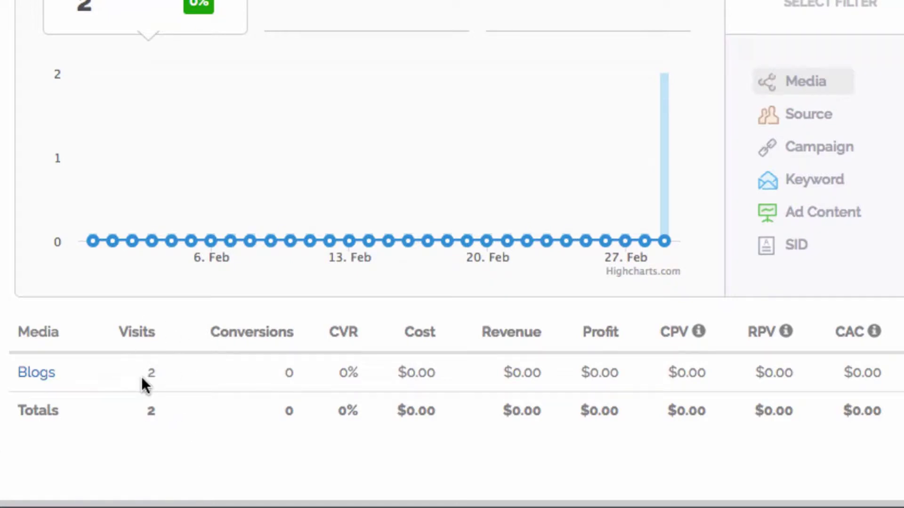
pyautogui.moveTo(174, 355)
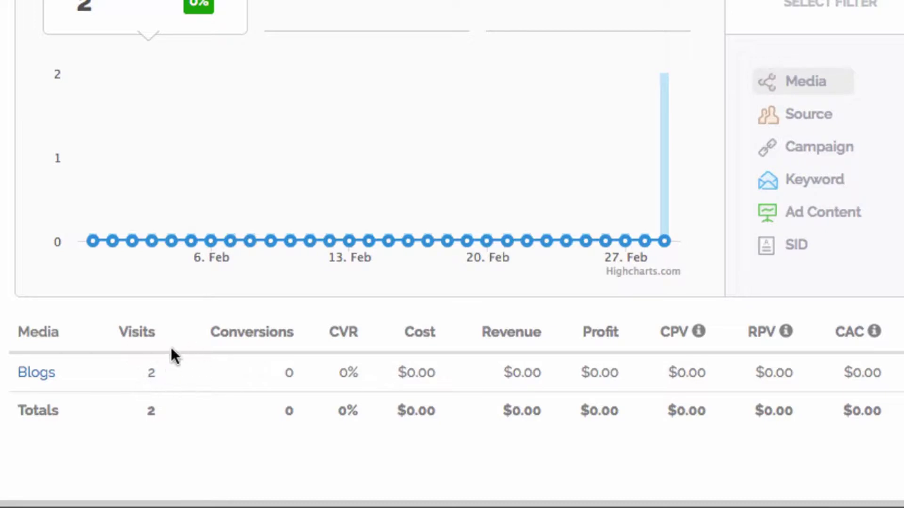
pyautogui.moveTo(453, 391)
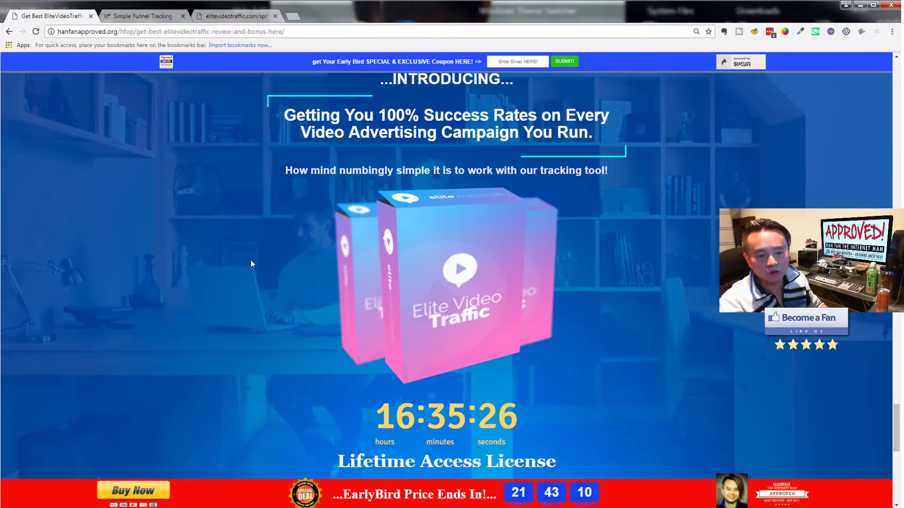
pyautogui.moveTo(255, 259)
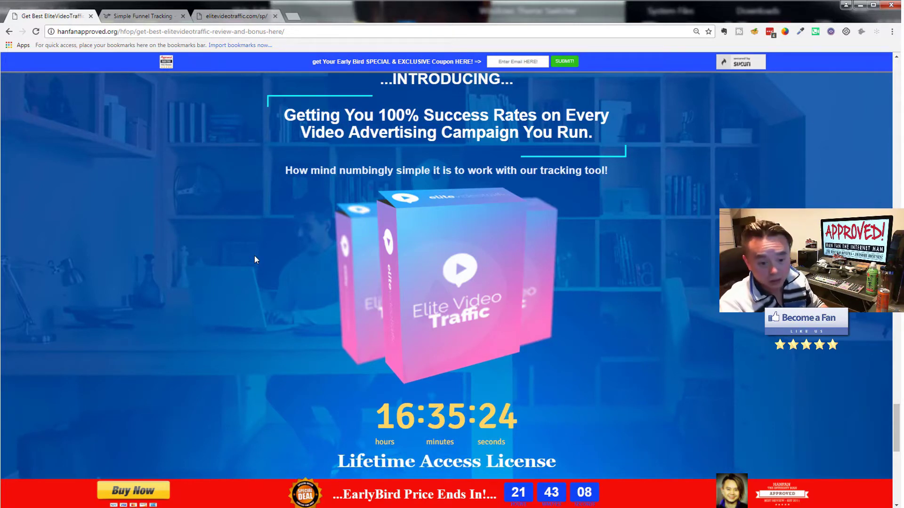